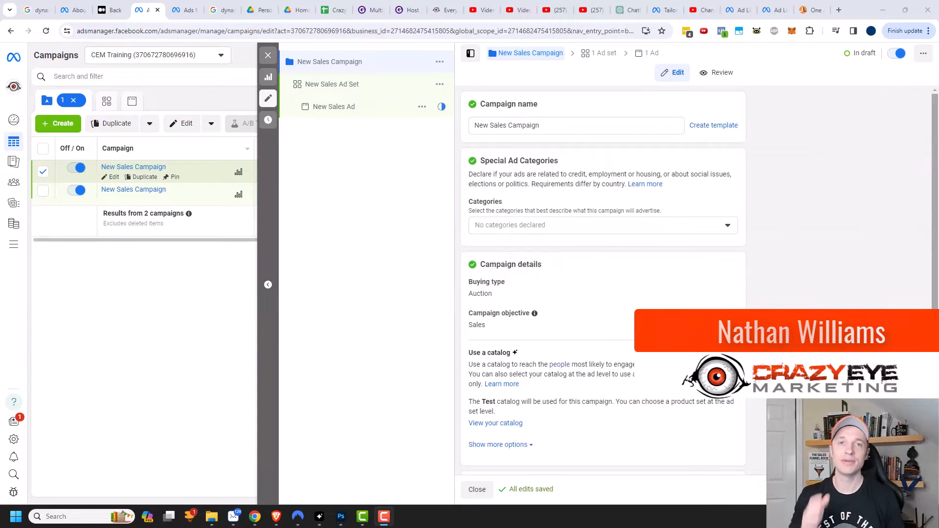
Step: Bring up the New Sales Ad settings showing the catalog carousel, Advantage+ creative and preview
{"action": "left_click", "coordinate": [727, 354]}
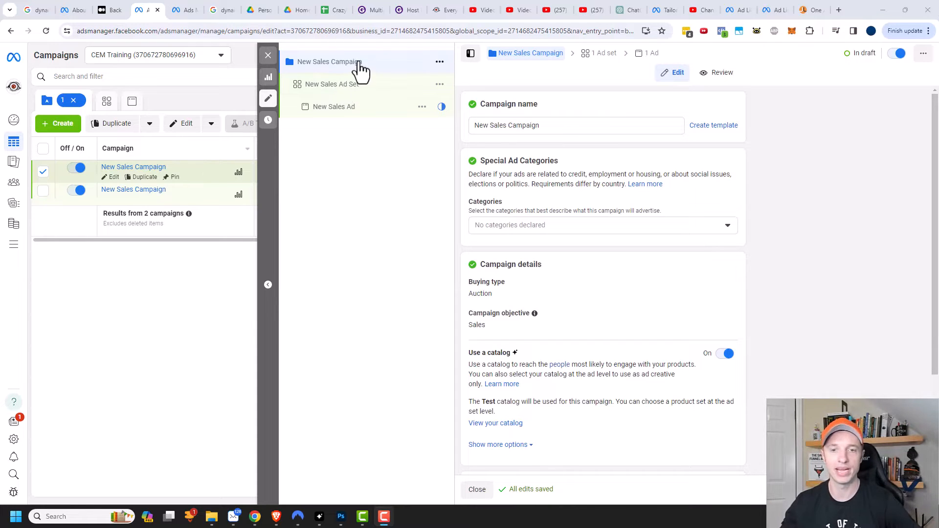
{"action": "scroll", "scroll_direction": "down", "scroll_amount": 3}
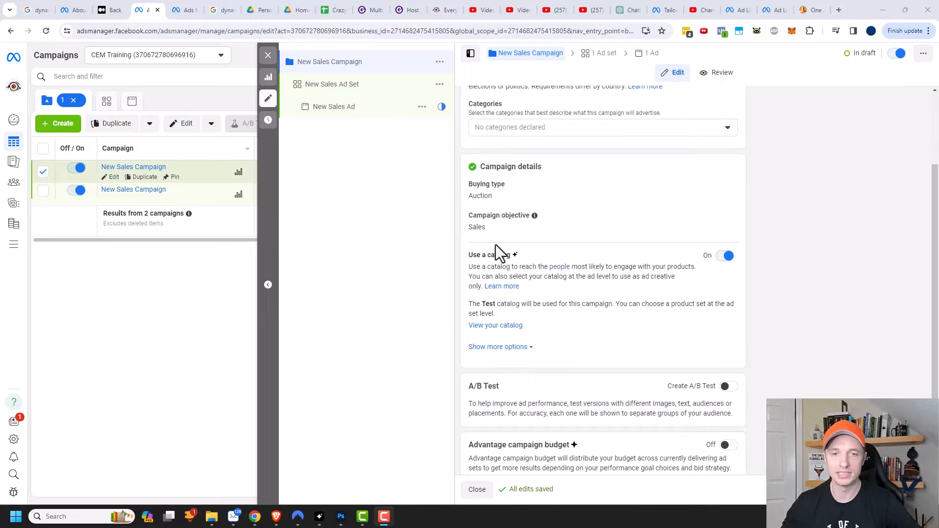
{"action": "mouse_move", "coordinate": [503, 270]}
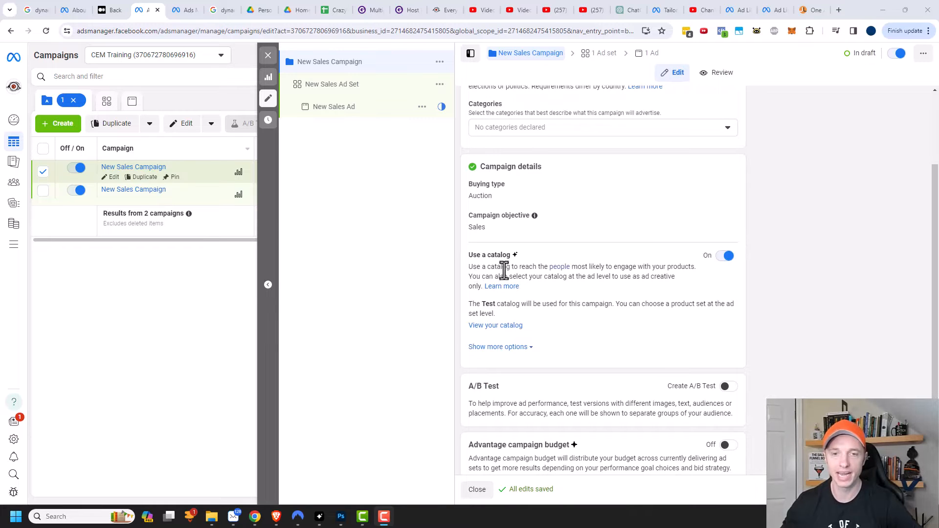
{"action": "mouse_move", "coordinate": [650, 282]}
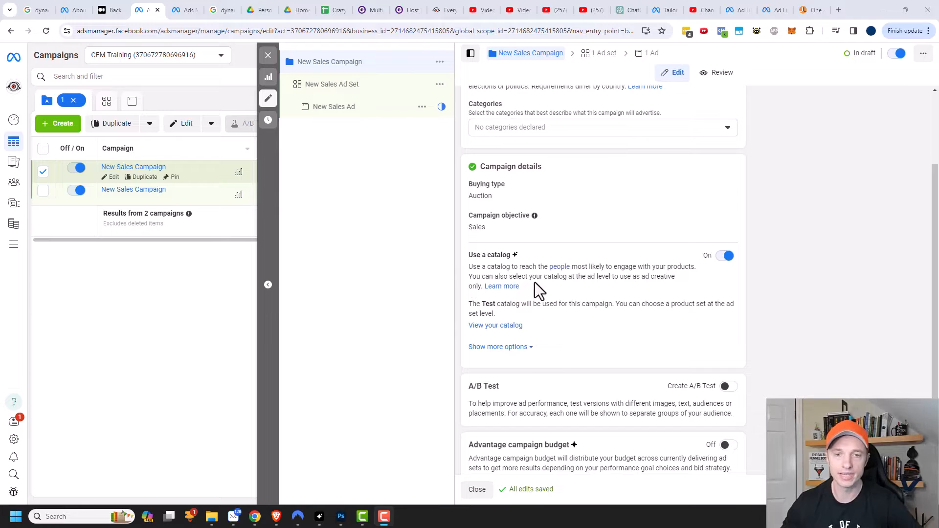
{"action": "mouse_move", "coordinate": [653, 291]}
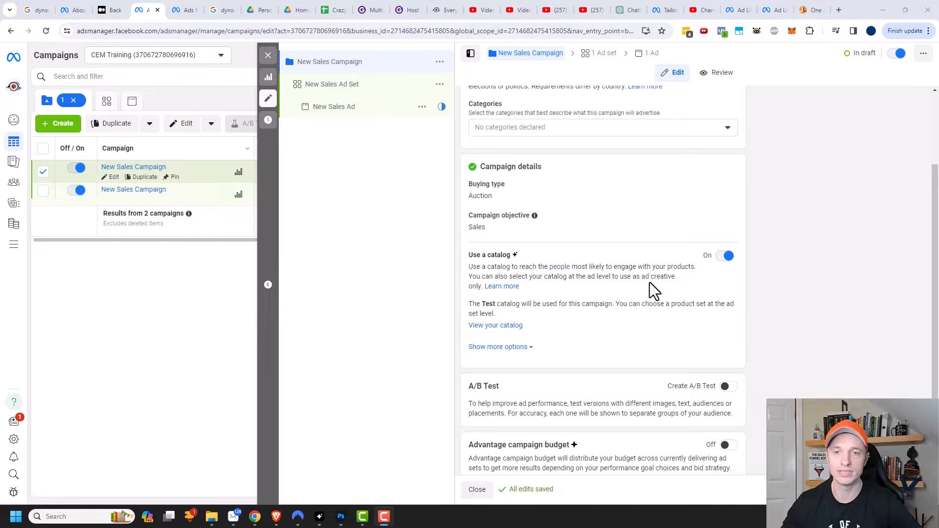
{"action": "mouse_move", "coordinate": [674, 267]}
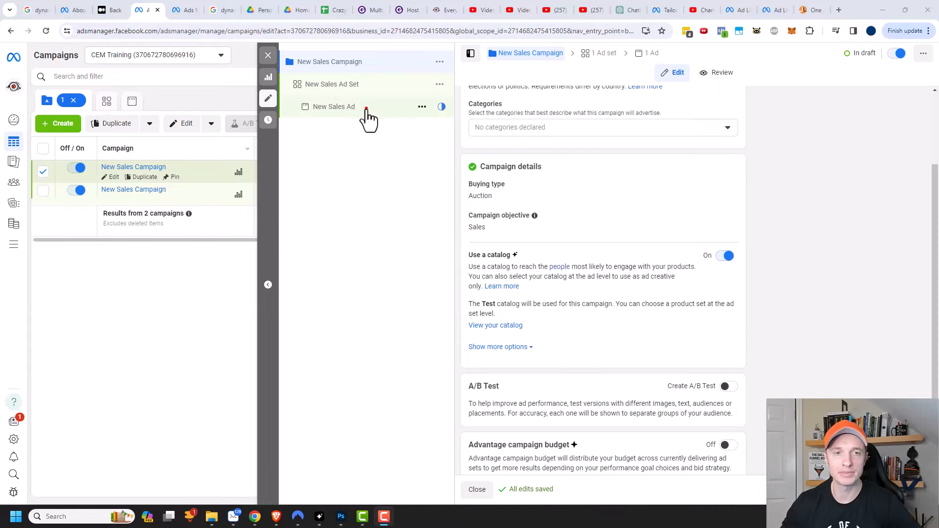
{"action": "left_click", "coordinate": [334, 106]}
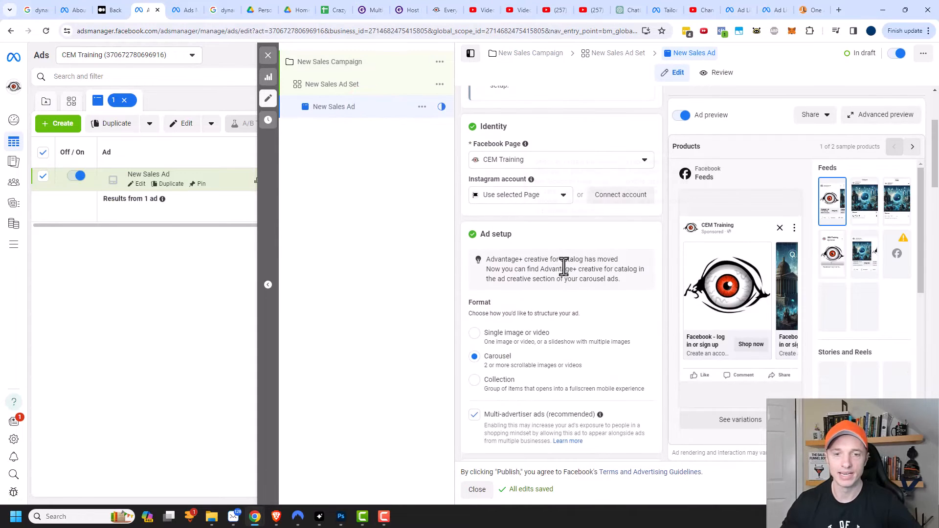
{"action": "scroll", "scroll_direction": "down", "scroll_amount": 3}
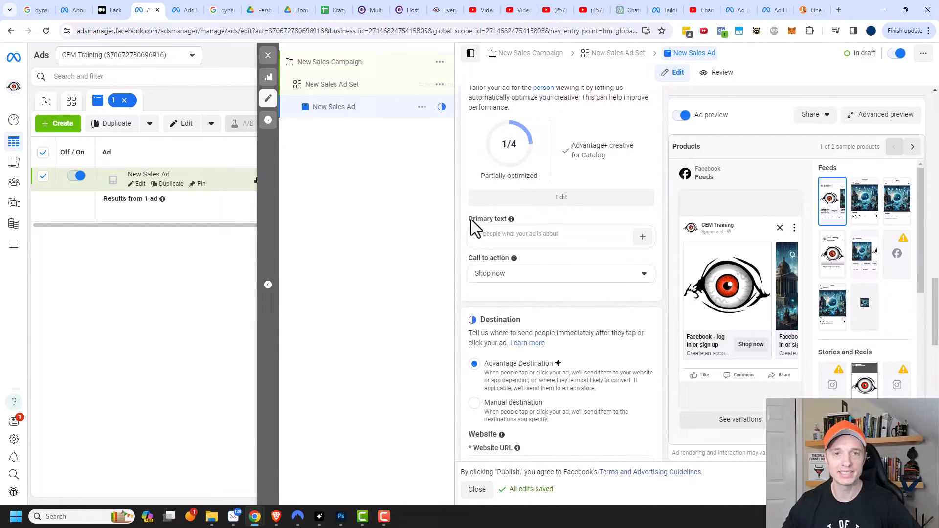
Step: Reopen the campaign's ad creative settings and scroll to the destination options
{"action": "left_click", "coordinate": [529, 53]}
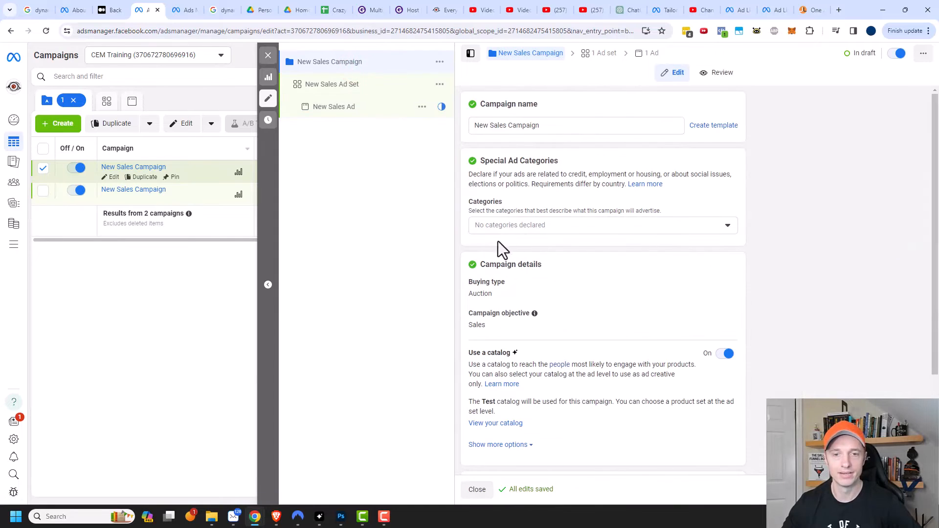
{"action": "left_click", "coordinate": [725, 353]}
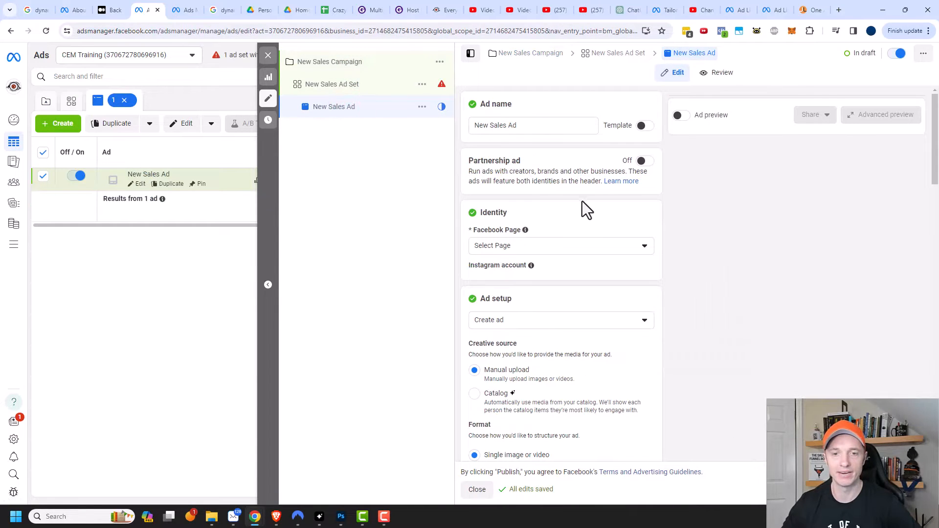
{"action": "scroll", "scroll_direction": "down", "scroll_amount": 3}
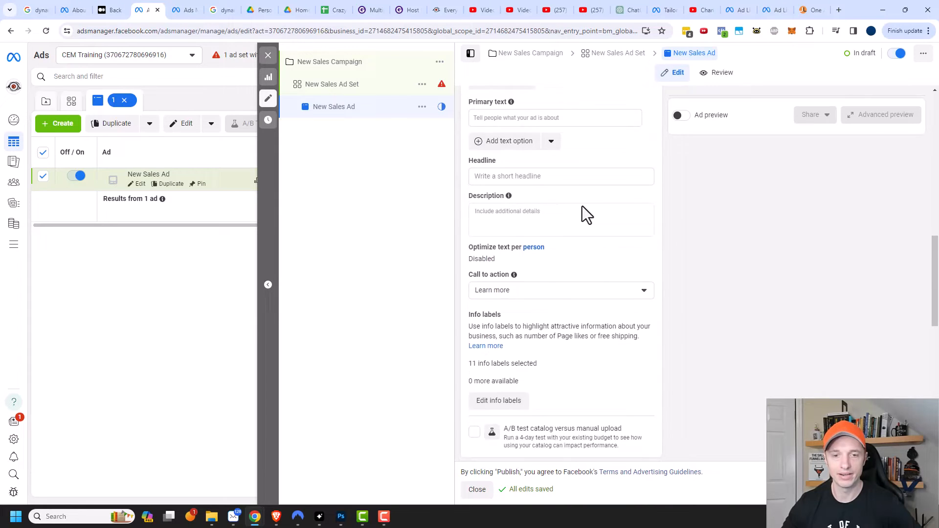
{"action": "scroll", "scroll_direction": "down", "scroll_amount": 3}
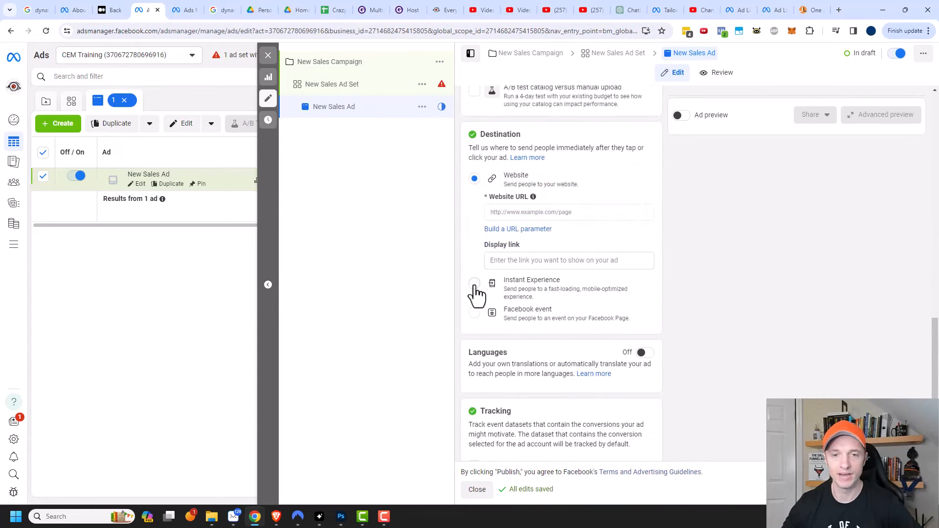
Step: Choose an Instant Experience destination, start creating one, then dismiss the template choices
{"action": "left_click", "coordinate": [475, 282]}
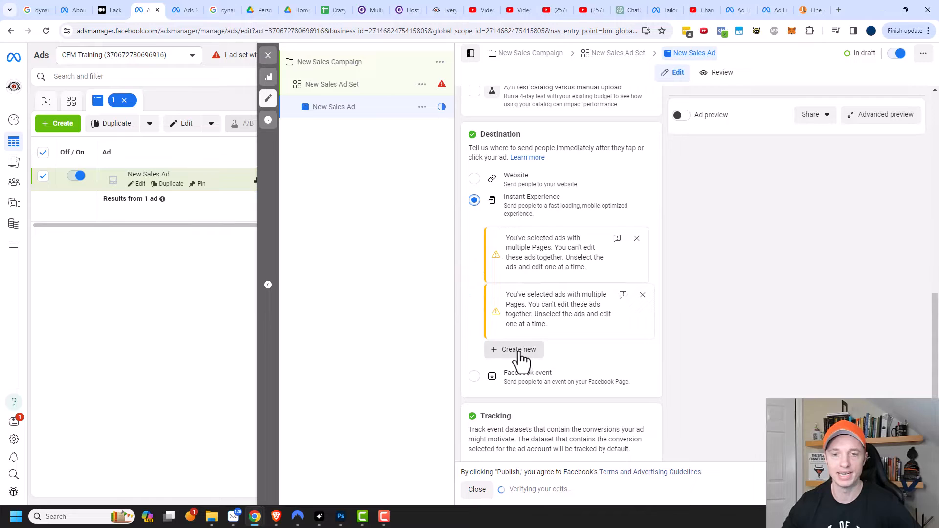
{"action": "left_click", "coordinate": [519, 350]}
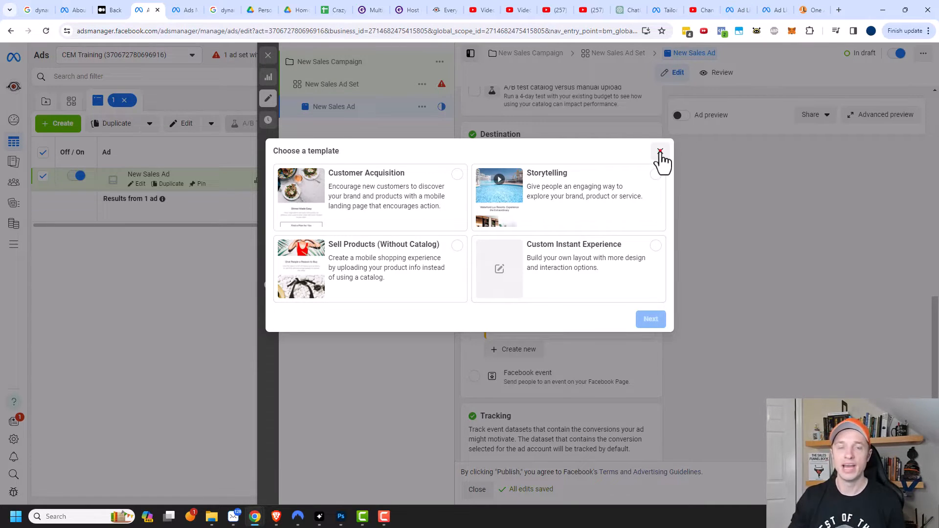
{"action": "left_click", "coordinate": [661, 150]}
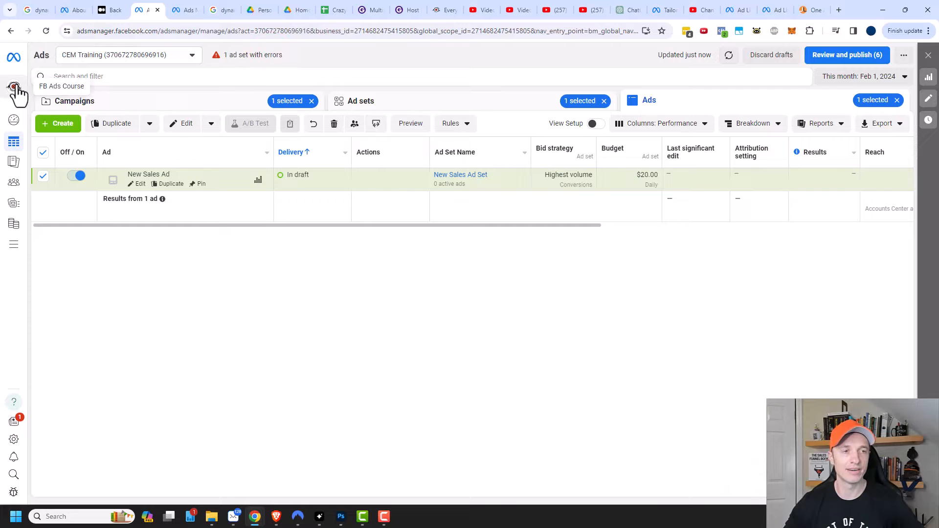
Step: Go to Commerce Manager from the Ads Manager all-tools navigation menu
{"action": "left_click", "coordinate": [14, 88]}
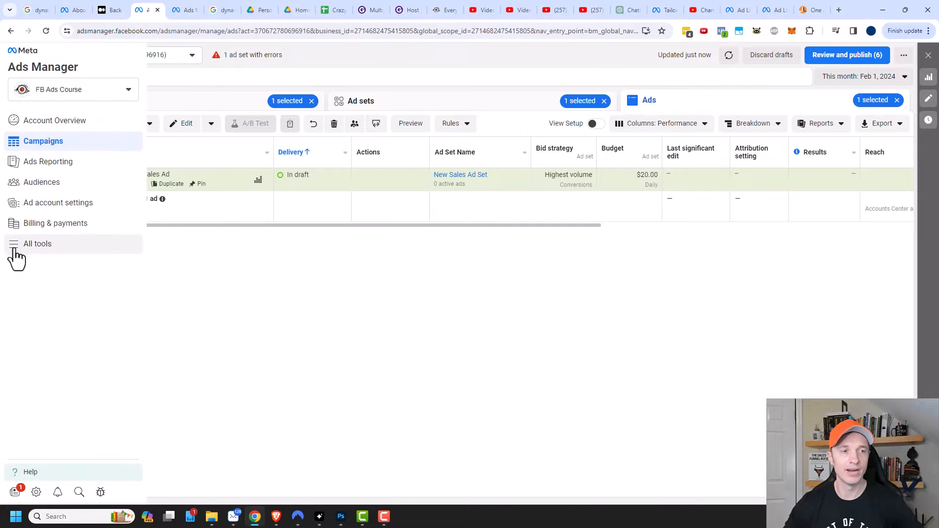
{"action": "left_click", "coordinate": [37, 244]}
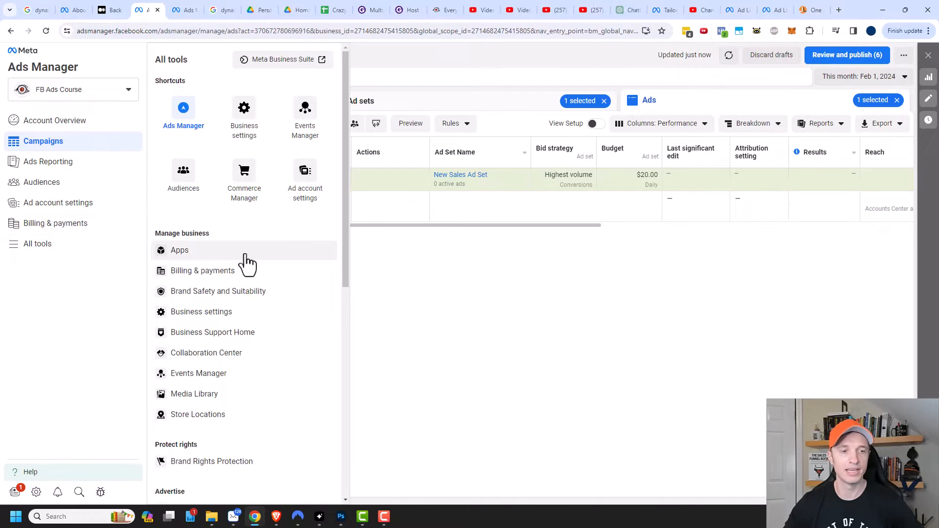
{"action": "scroll", "scroll_direction": "down", "scroll_amount": 3}
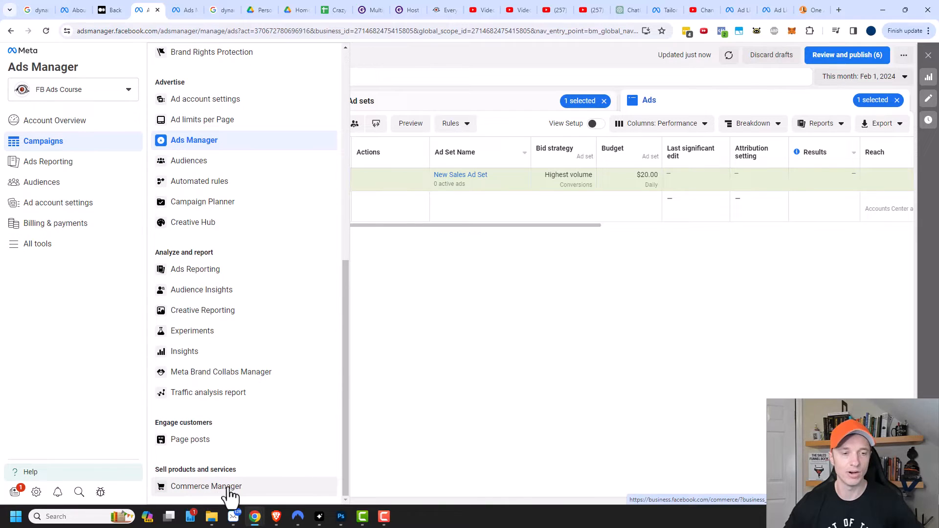
{"action": "left_click", "coordinate": [206, 486]}
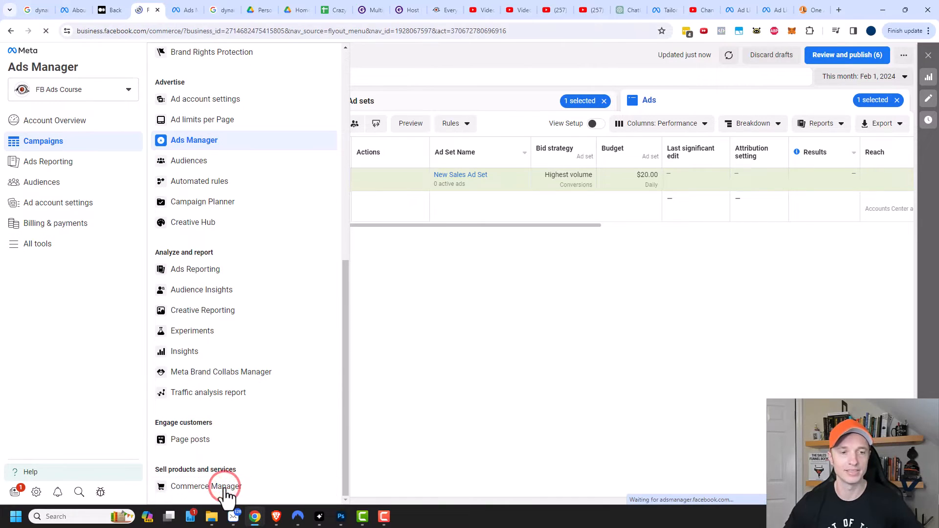
Step: Let Commerce Manager load its Assets page with CEM Training account and Test catalog
{"action": "left_click", "coordinate": [205, 486]}
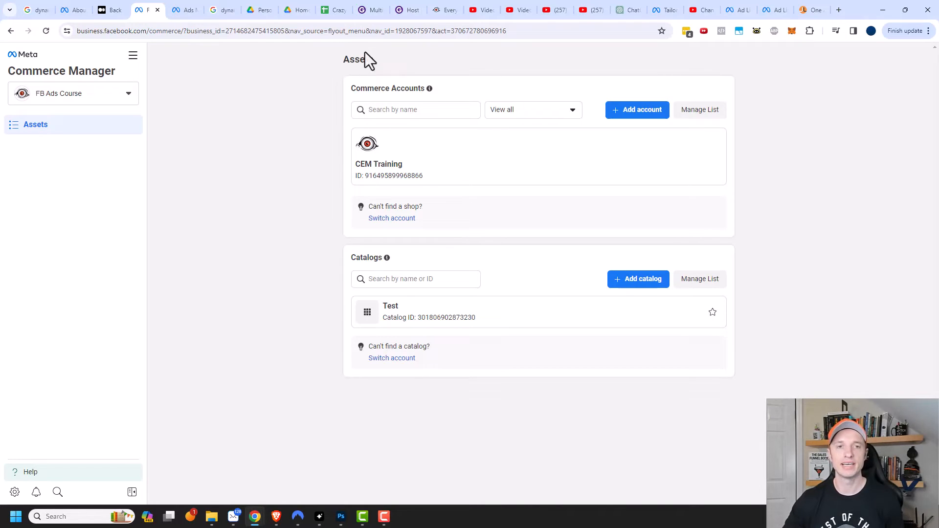
{"action": "mouse_move", "coordinate": [429, 88]}
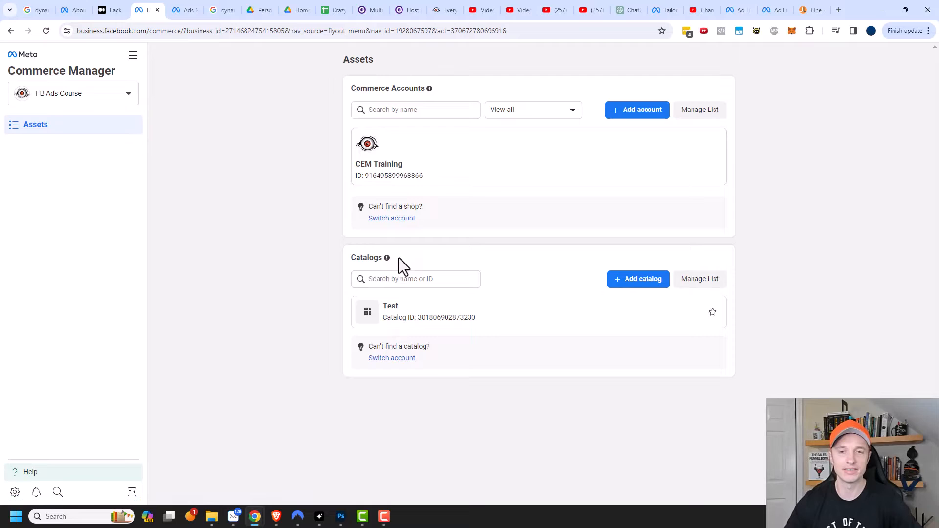
{"action": "mouse_move", "coordinate": [387, 257]}
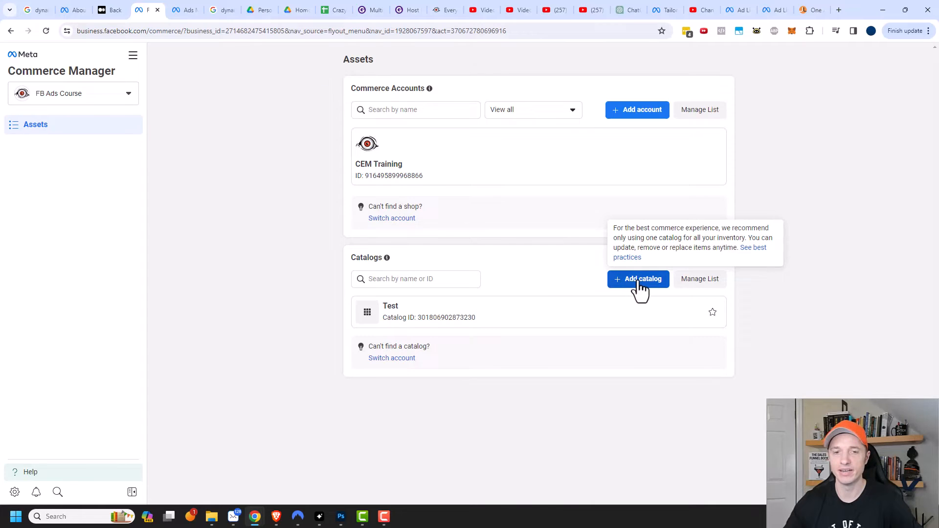
Step: Add a new Ecommerce catalog for online products and continue to Configure settings
{"action": "left_click", "coordinate": [638, 279]}
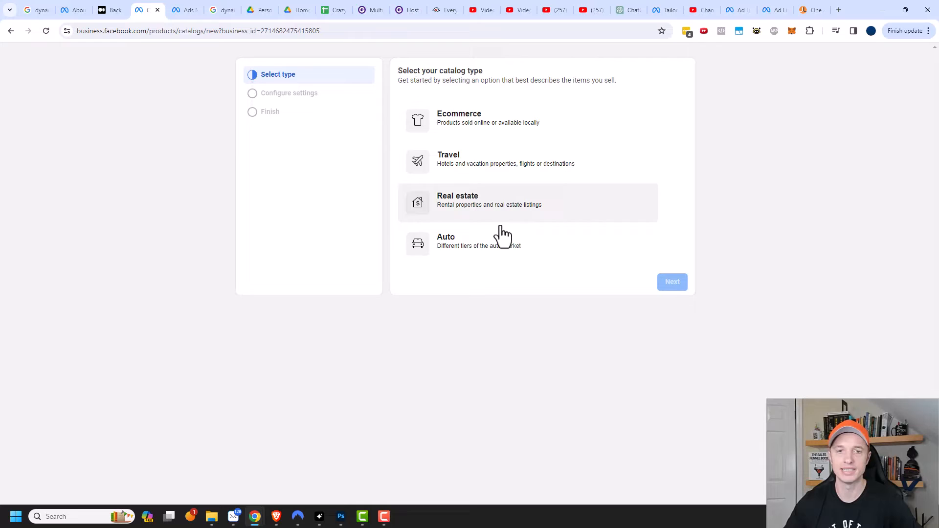
{"action": "left_click", "coordinate": [468, 120]}
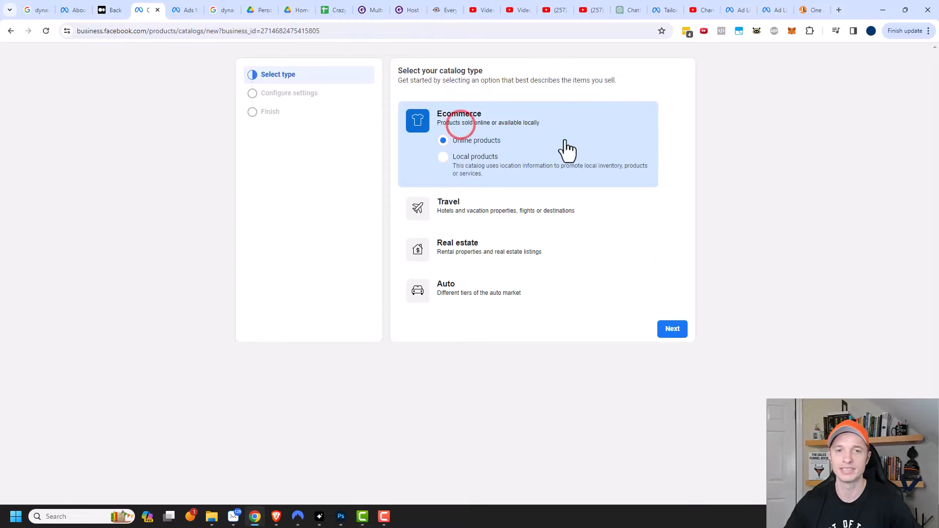
{"action": "mouse_move", "coordinate": [491, 196]}
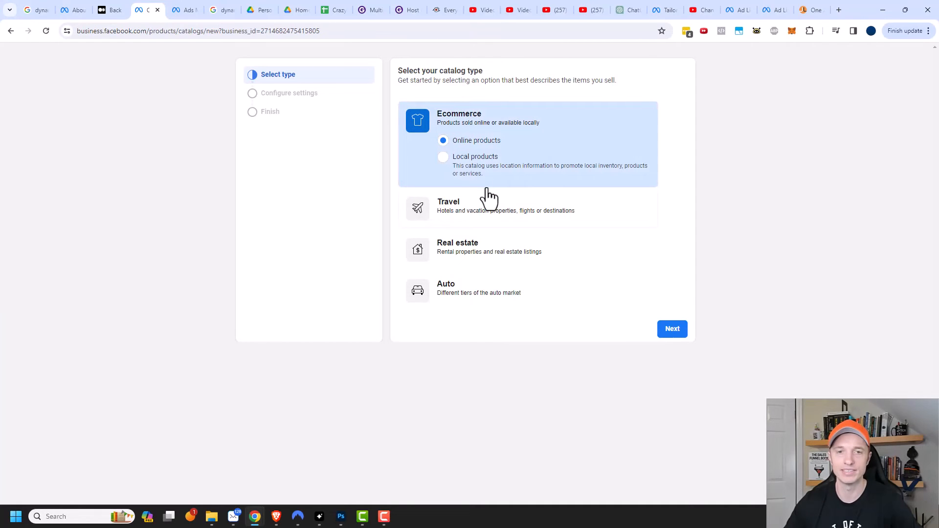
{"action": "mouse_move", "coordinate": [461, 170]}
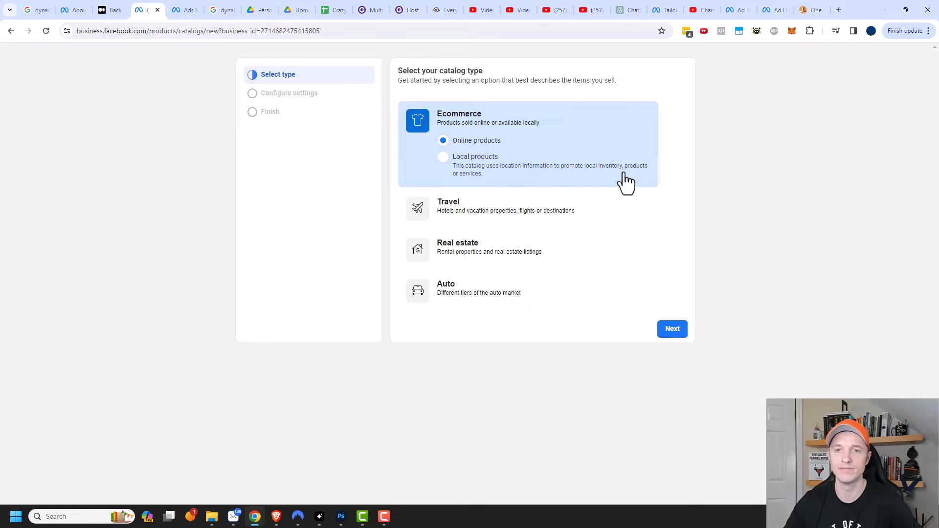
{"action": "mouse_move", "coordinate": [463, 164]}
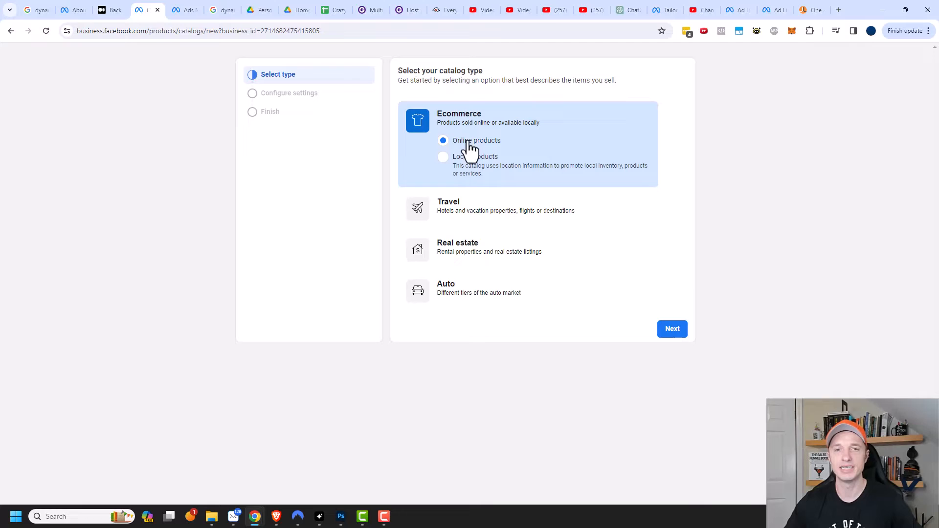
{"action": "left_click", "coordinate": [672, 328]}
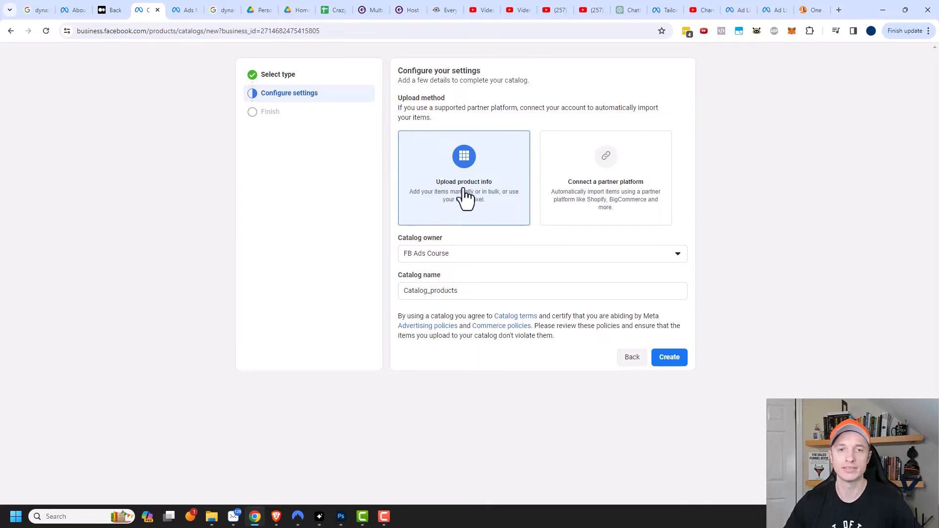
Step: Review the Connect a partner platform option and its supported platforms list
{"action": "left_click", "coordinate": [605, 178]}
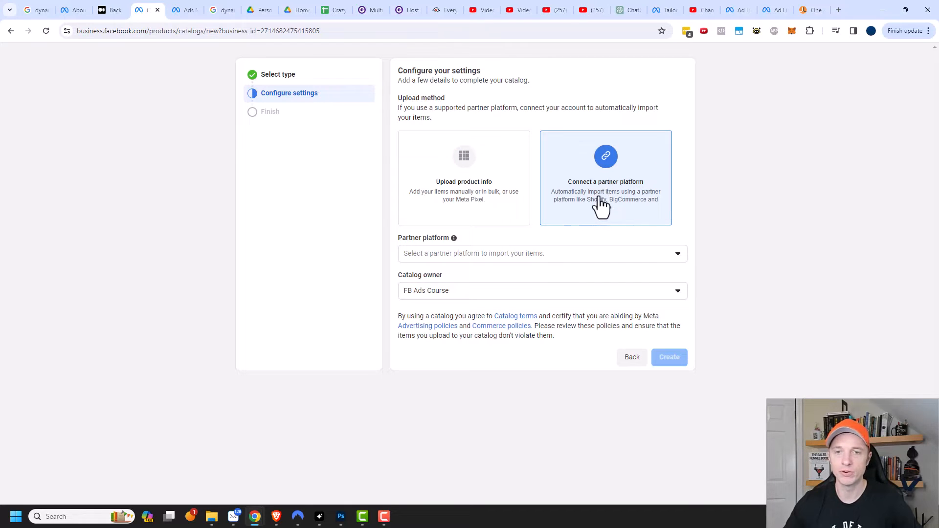
{"action": "mouse_move", "coordinate": [608, 213]}
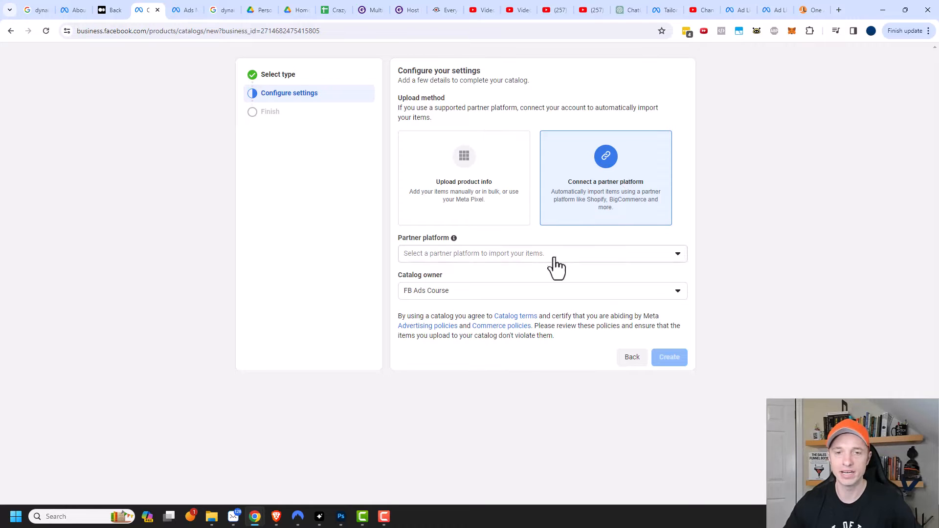
{"action": "left_click", "coordinate": [541, 253]}
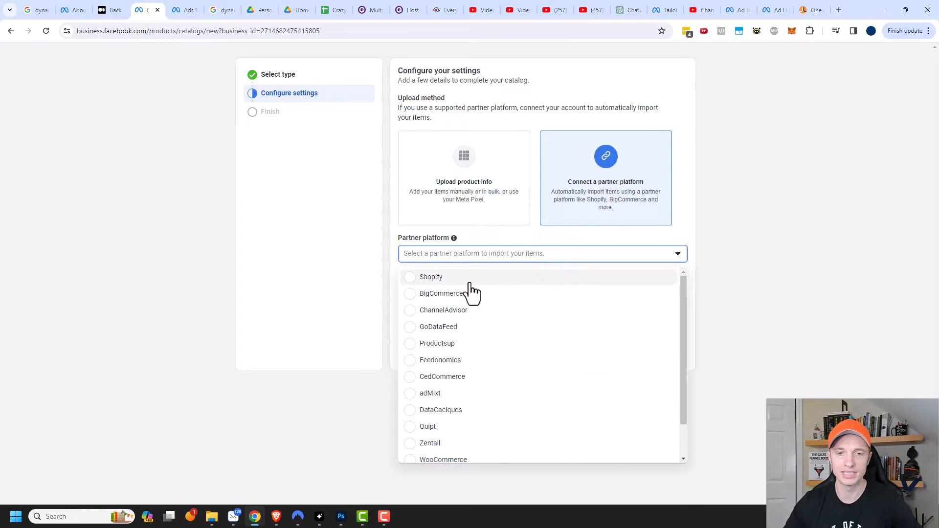
{"action": "scroll", "scroll_direction": "down", "scroll_amount": 3}
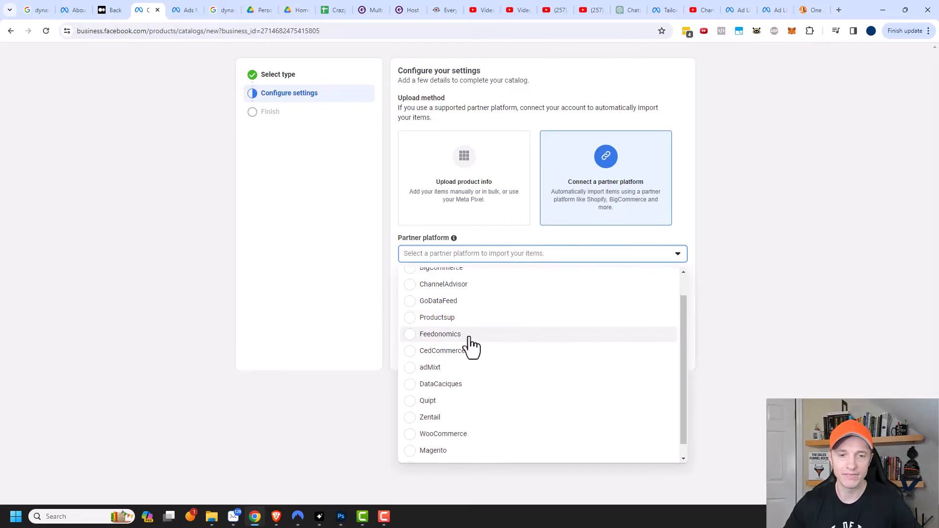
{"action": "scroll", "scroll_direction": "down", "scroll_amount": 3}
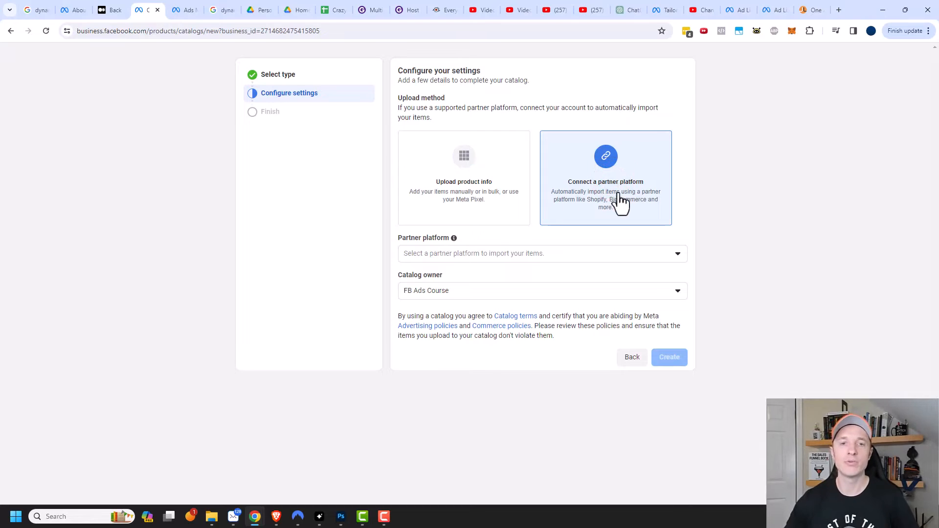
Step: Switch to Upload product info, name the catalog 'Catalog for Video' and create it
{"action": "left_click", "coordinate": [464, 177]}
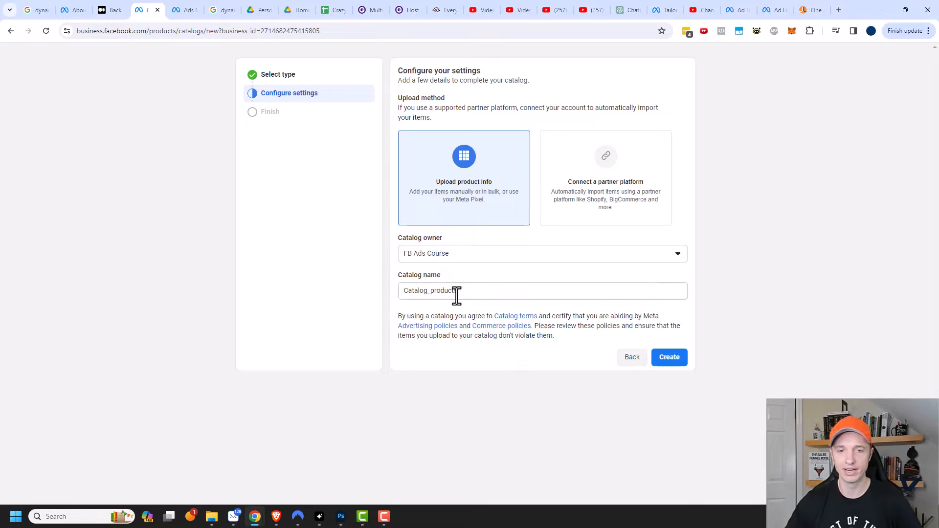
{"action": "type", "text": "Catalog for Video"}
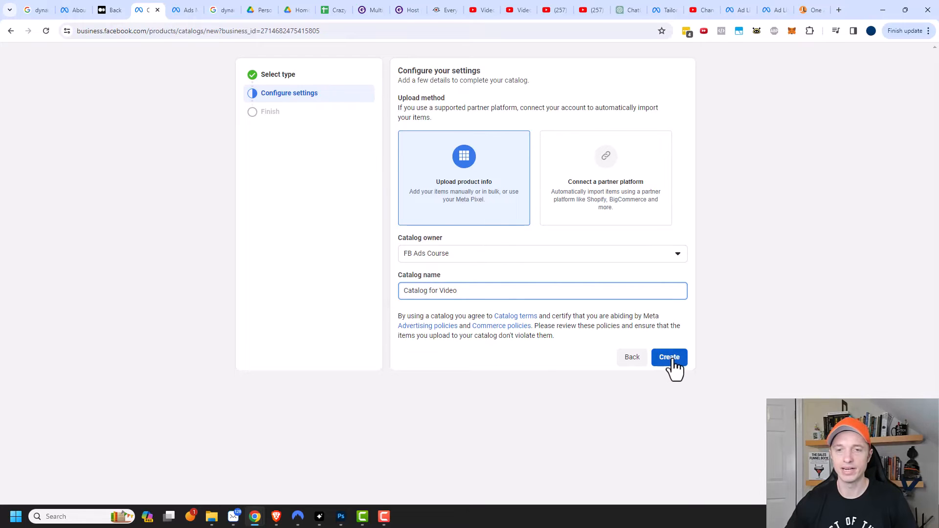
{"action": "left_click", "coordinate": [669, 357]}
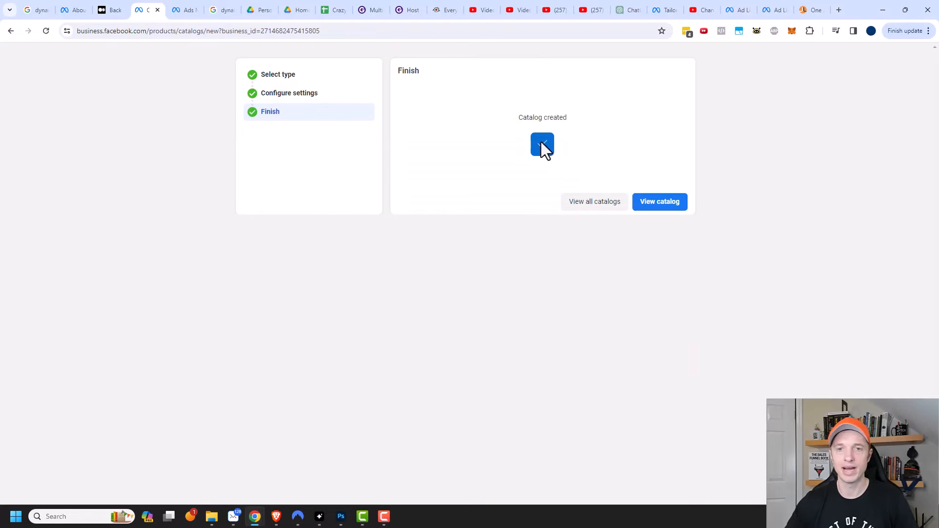
Step: View the Catalog for Video overview reporting 0 items
{"action": "left_click", "coordinate": [660, 201]}
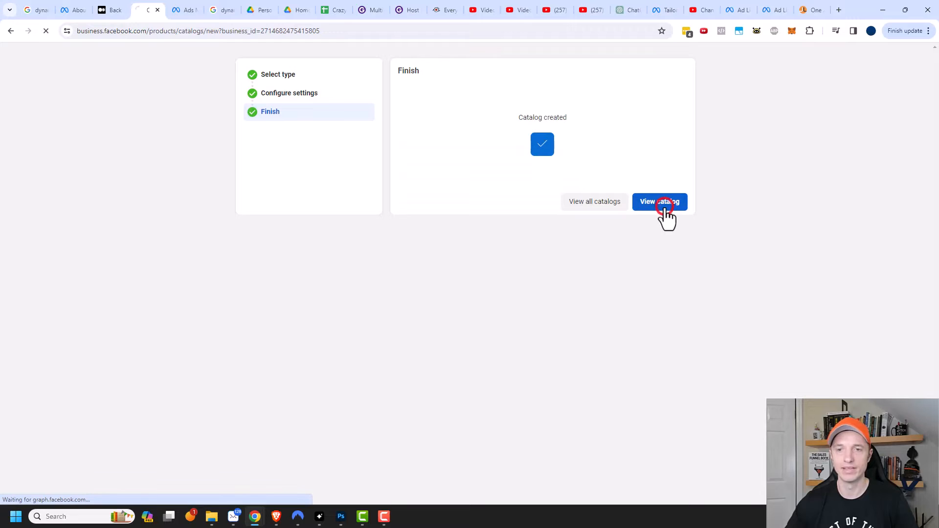
{"action": "left_click", "coordinate": [659, 202]}
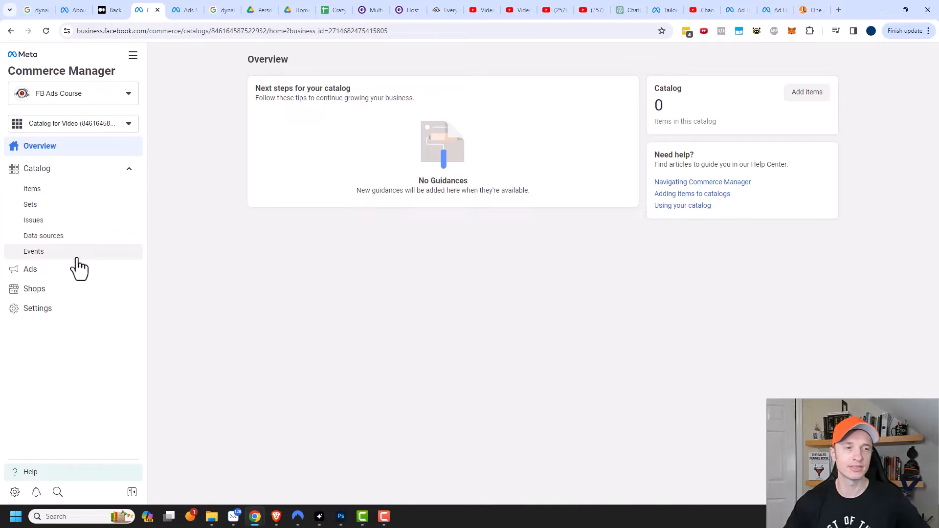
{"action": "mouse_move", "coordinate": [70, 306]}
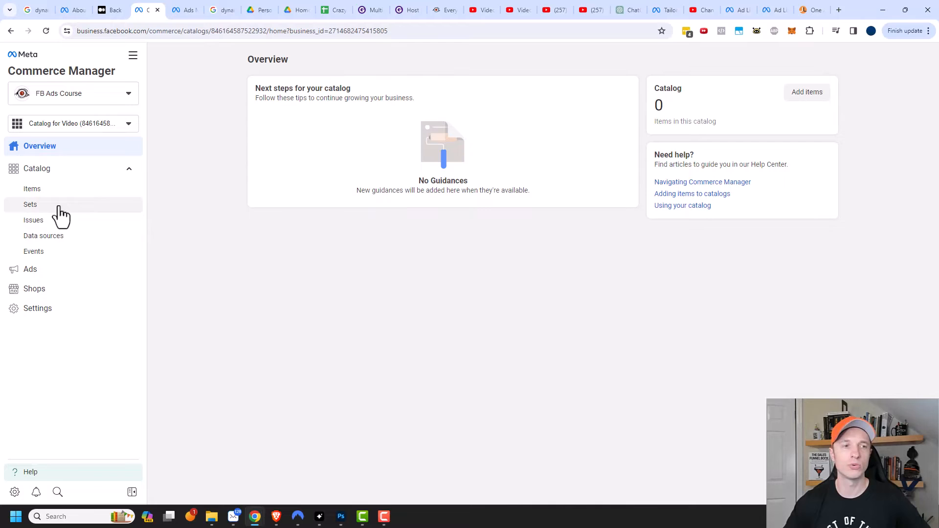
{"action": "mouse_move", "coordinate": [43, 236]}
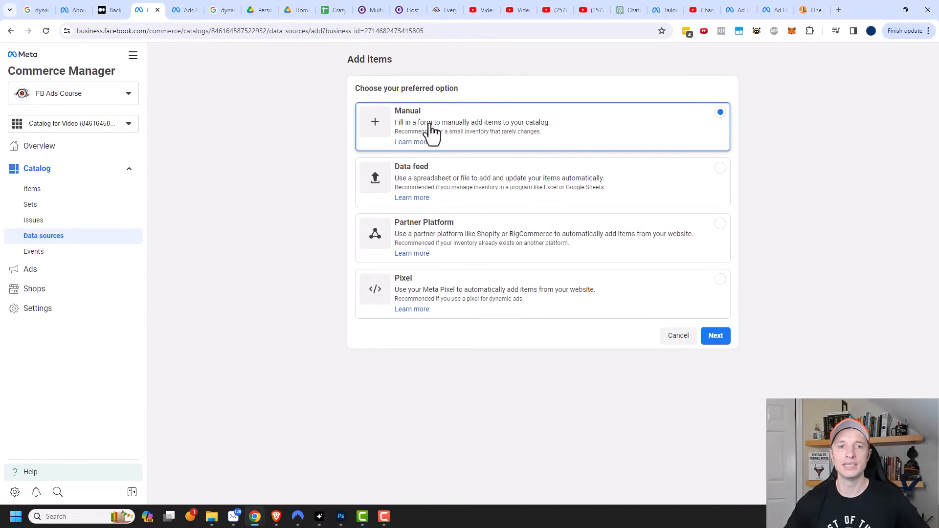
{"action": "mouse_move", "coordinate": [448, 174]}
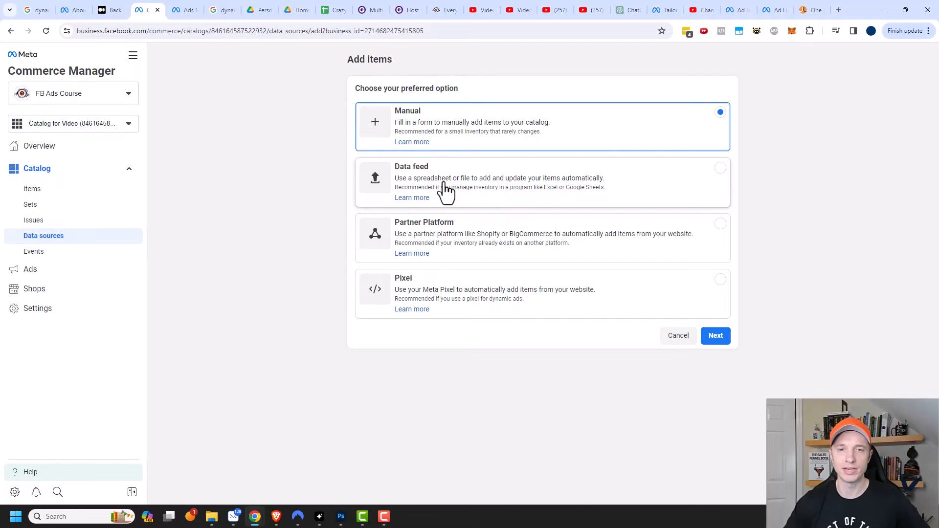
{"action": "mouse_move", "coordinate": [554, 192]}
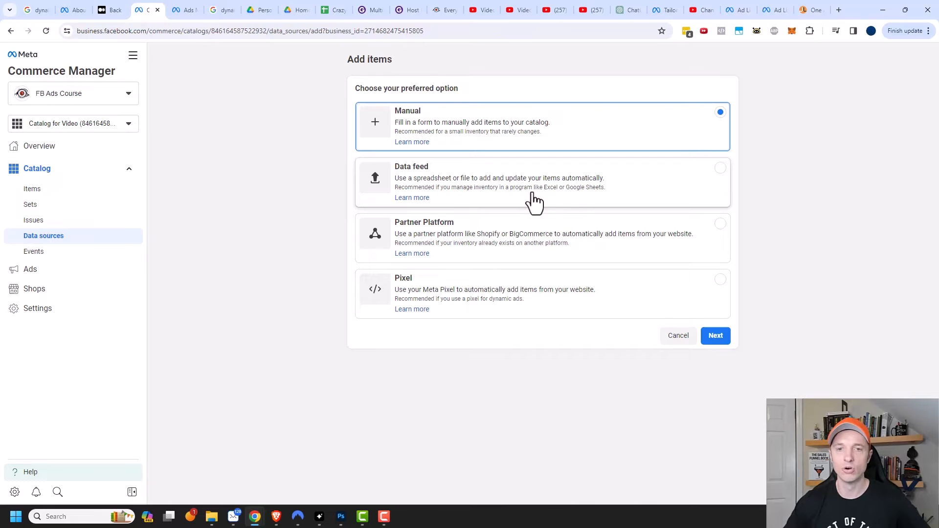
{"action": "mouse_move", "coordinate": [590, 203]}
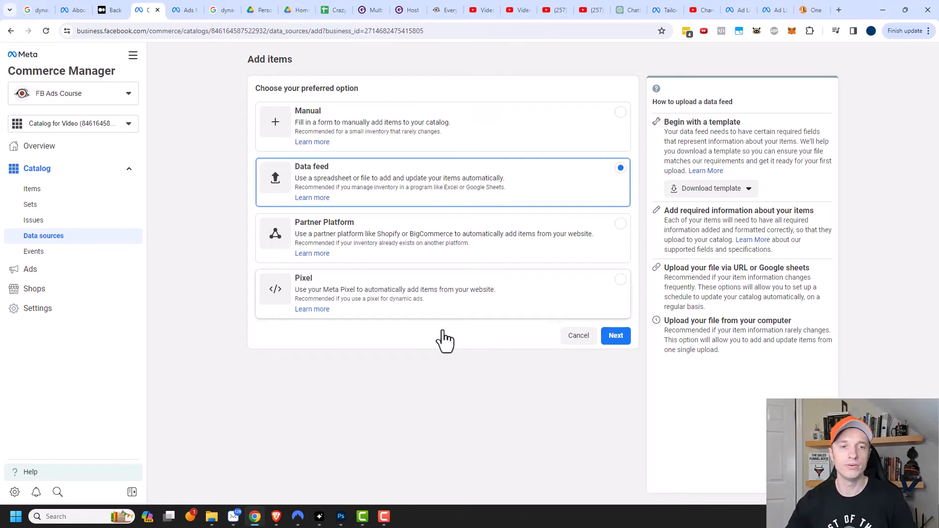
Step: Review Partner Platform and Pixel item sources, then choose Manual entry
{"action": "left_click", "coordinate": [423, 234]}
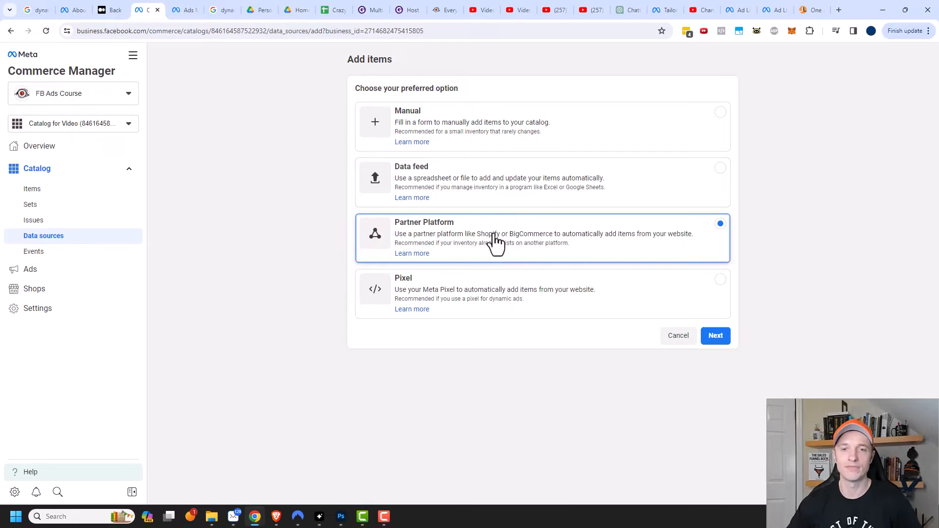
{"action": "mouse_move", "coordinate": [512, 239]}
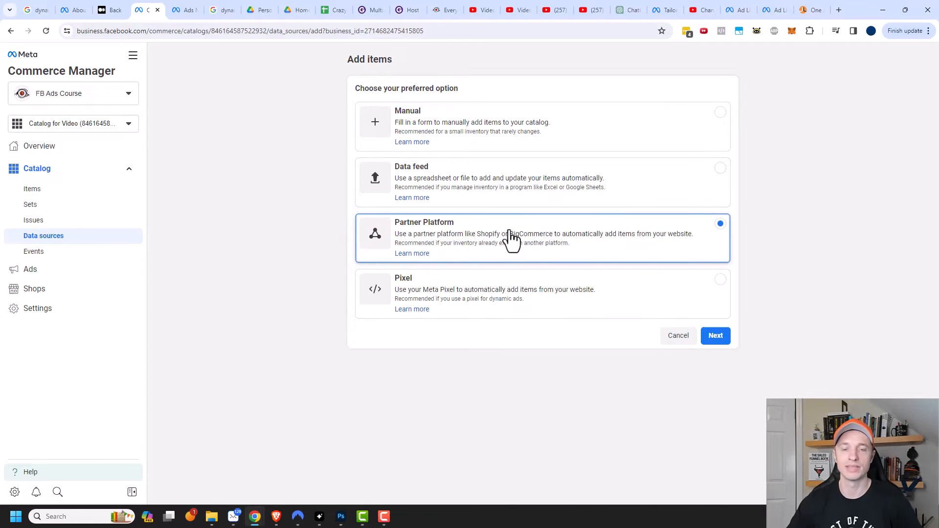
{"action": "mouse_move", "coordinate": [485, 243]}
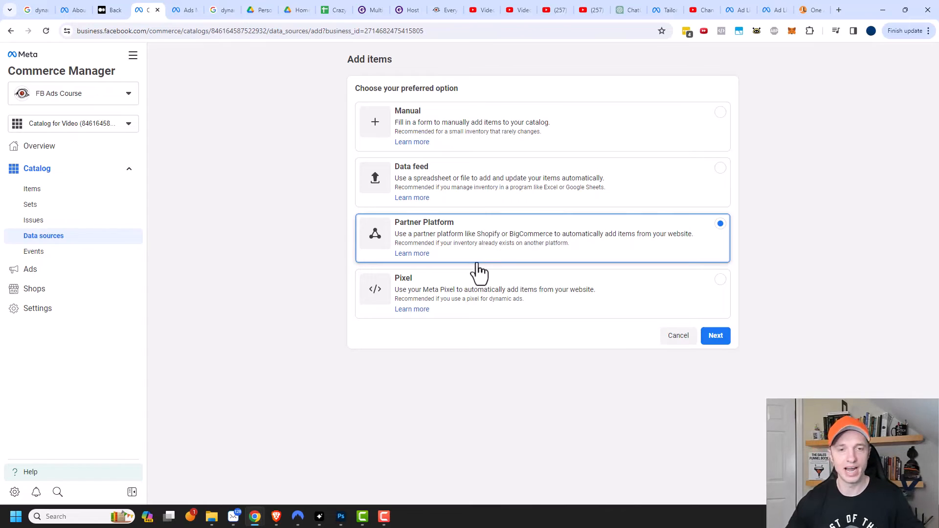
{"action": "left_click", "coordinate": [539, 290]}
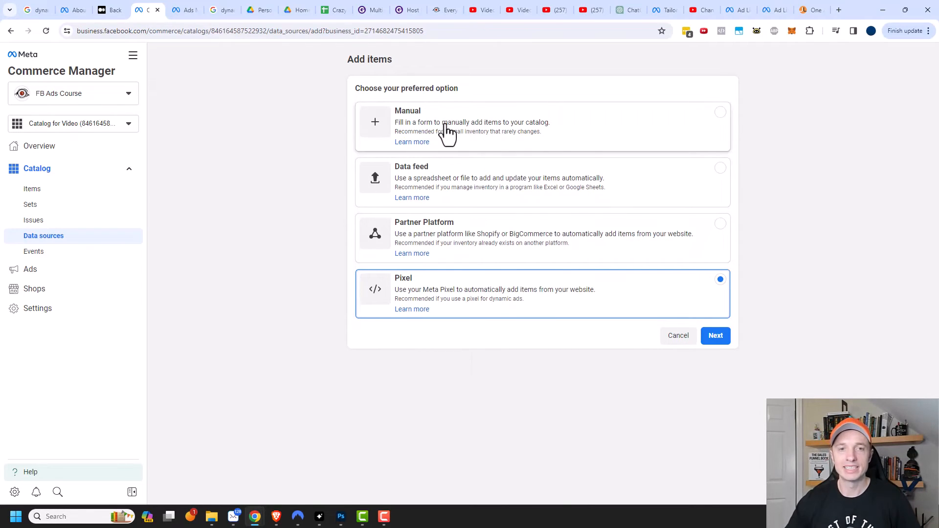
{"action": "left_click", "coordinate": [716, 336]}
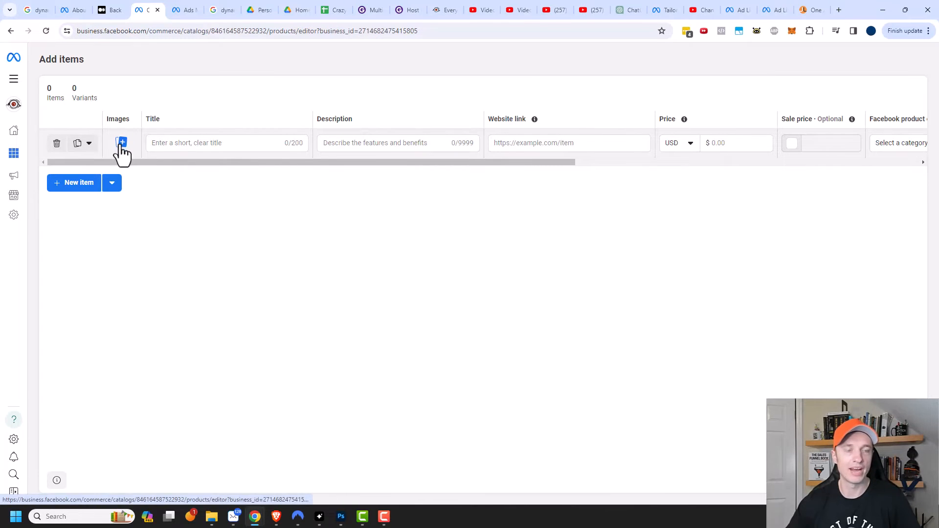
Step: Upload the Female holding book and Guy holding a book photos as the item's images
{"action": "left_click", "coordinate": [121, 143]}
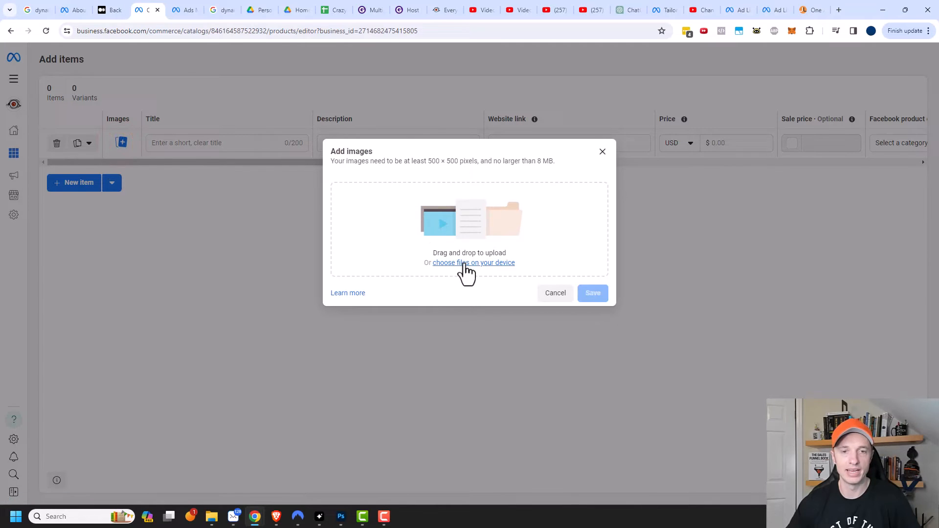
{"action": "left_click", "coordinate": [474, 262]}
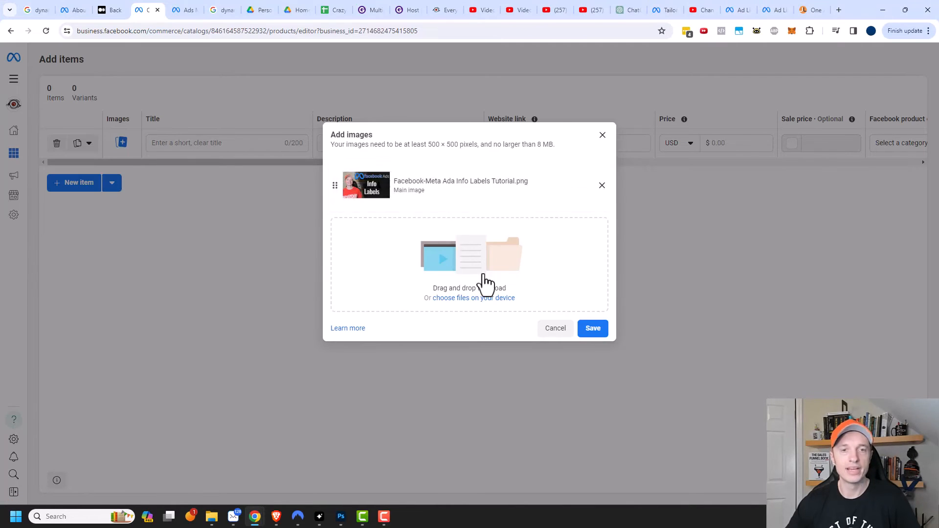
{"action": "mouse_move", "coordinate": [519, 273]}
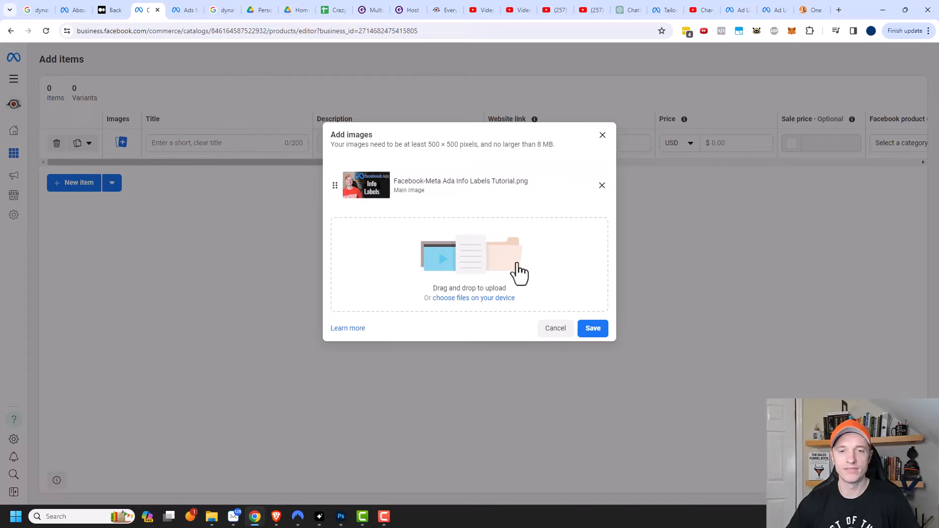
{"action": "left_click", "coordinate": [593, 329]}
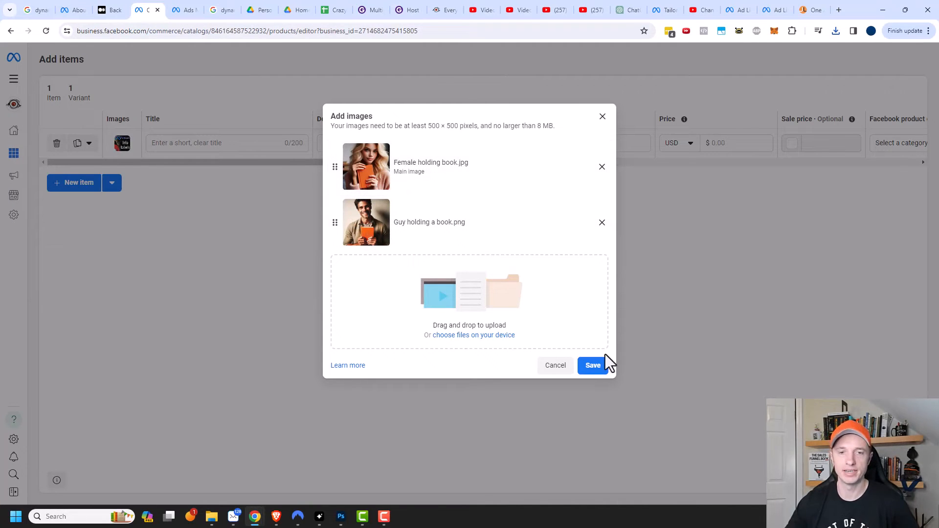
{"action": "left_click", "coordinate": [593, 365]}
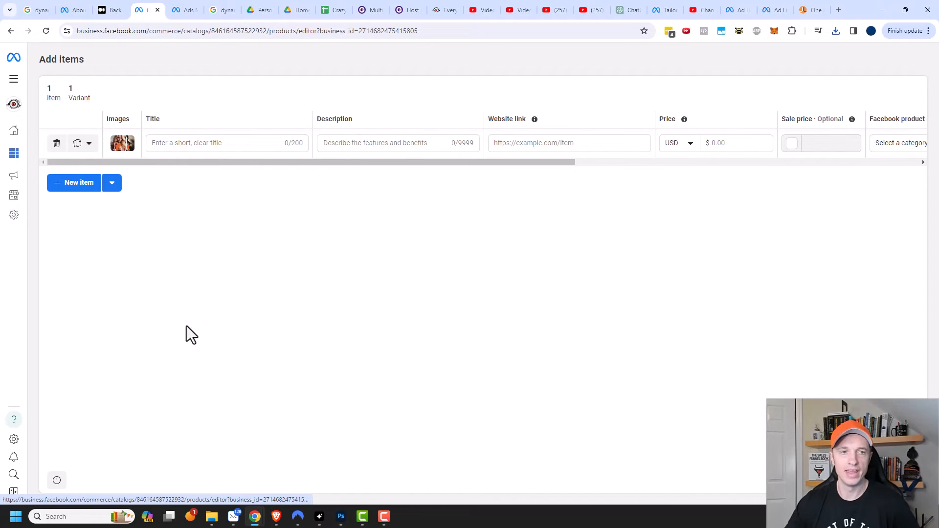
Step: Title the item 'The Sales Funnel Book v2.0' with description 'The Simple Plan To Multiply Your Business With Marketing'
{"action": "type", "text": "The Sales Funnel Book v2.0"}
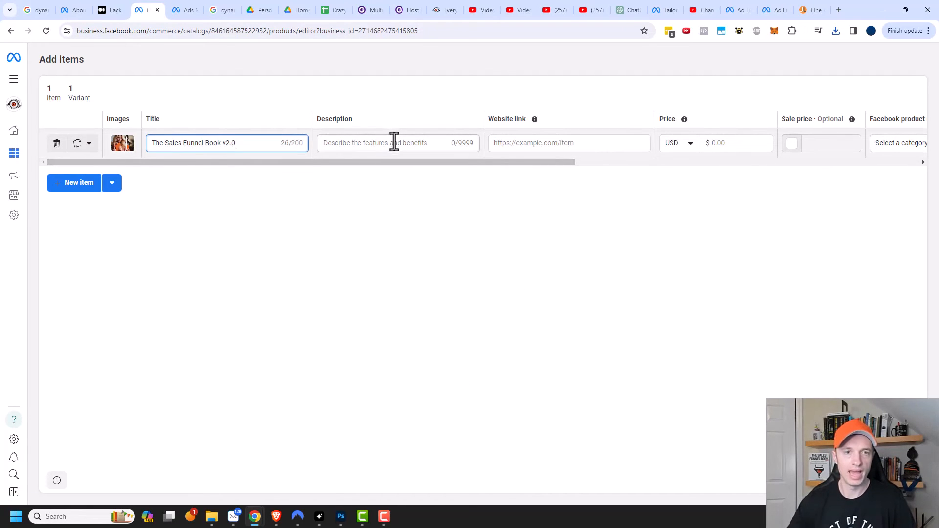
{"action": "left_click", "coordinate": [398, 143]}
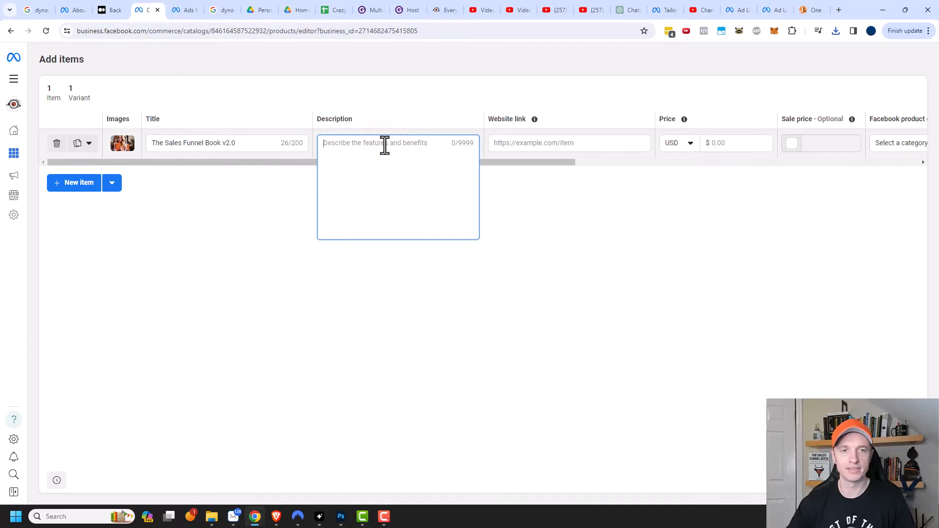
{"action": "type", "text": "The Simple Plan To Multiply Your Business With Marketing"}
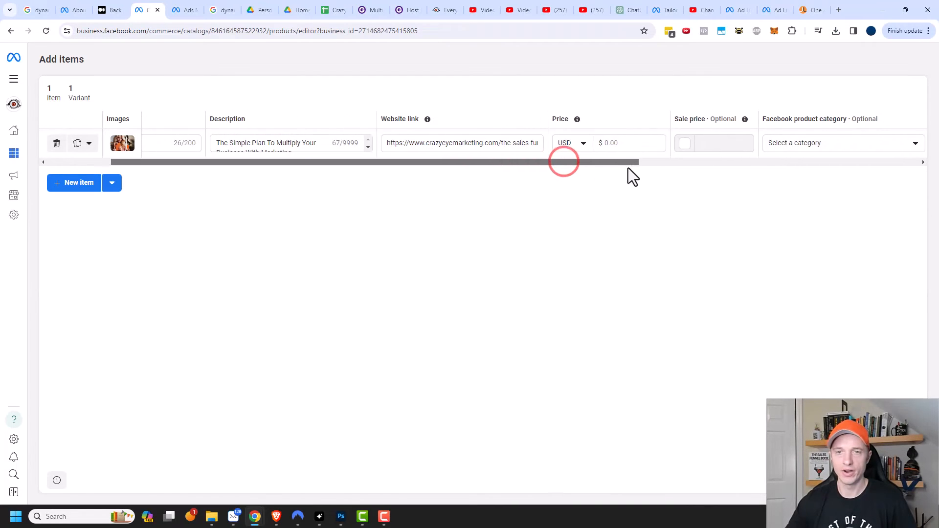
Step: Set $14.95 price with $0.99 sale price, Media > Books category and brand Crazy Eye Marketing
{"action": "left_click", "coordinate": [628, 143]}
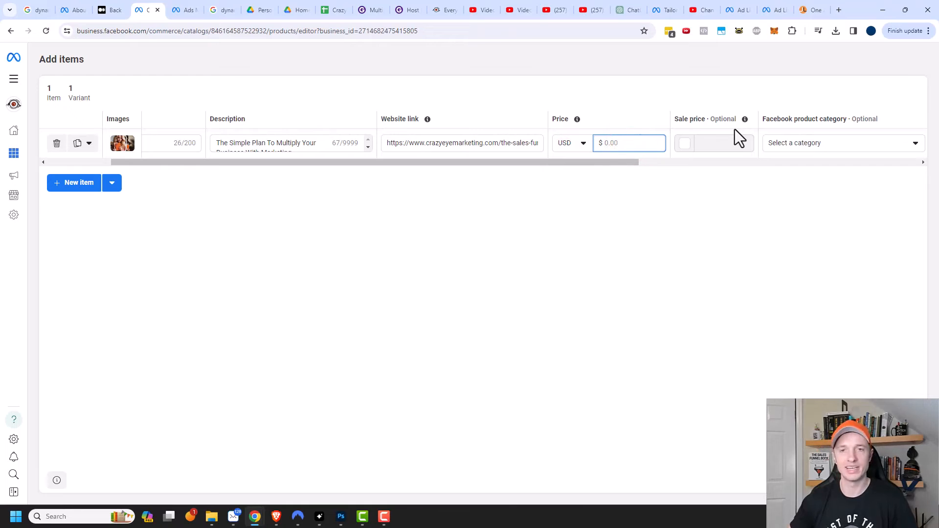
{"action": "type", "text": "1439"}
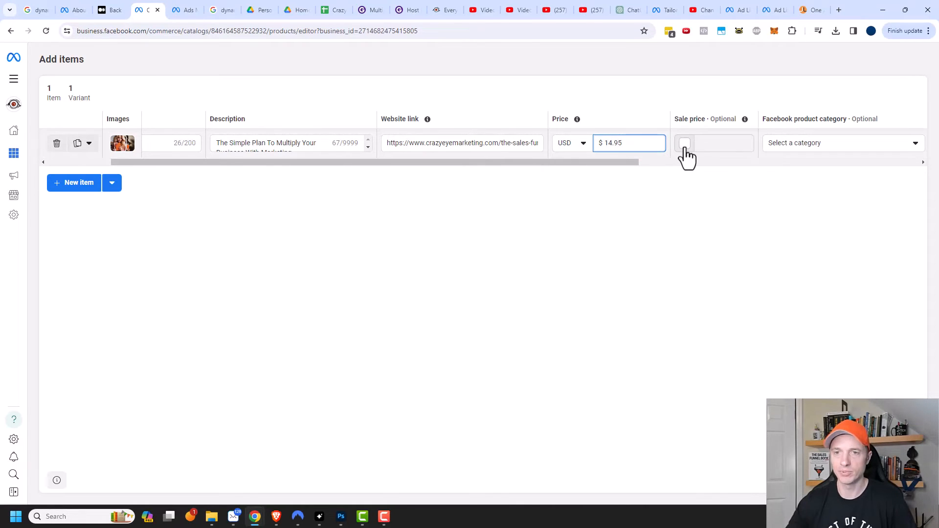
{"action": "left_click", "coordinate": [684, 143]}
{"action": "type", "text": "$ 0.99"}
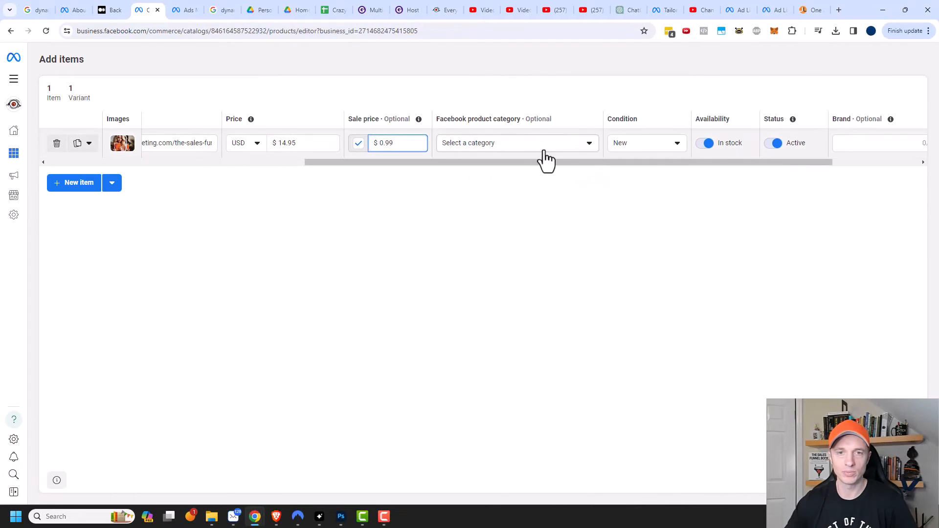
{"action": "left_click", "coordinate": [516, 143]}
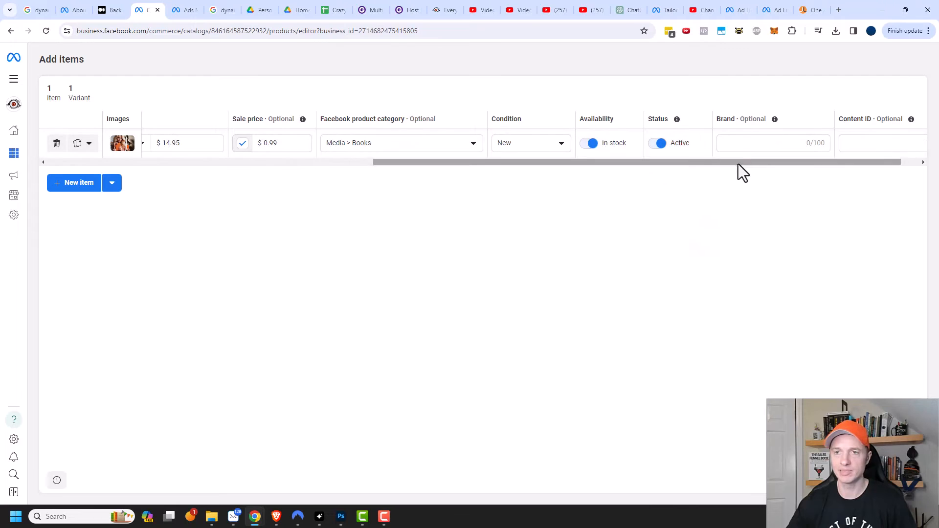
{"action": "type", "text": "C"}
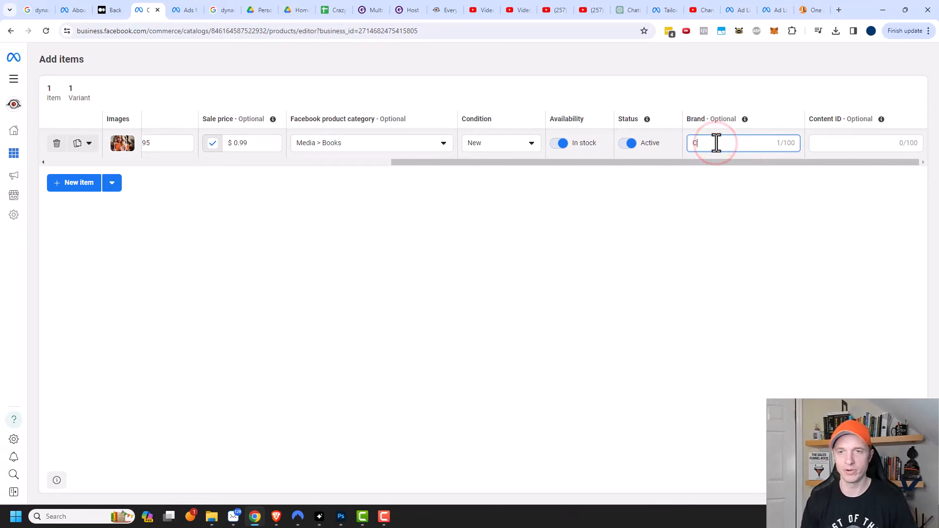
{"action": "type", "text": "Crazy Eye Marketing"}
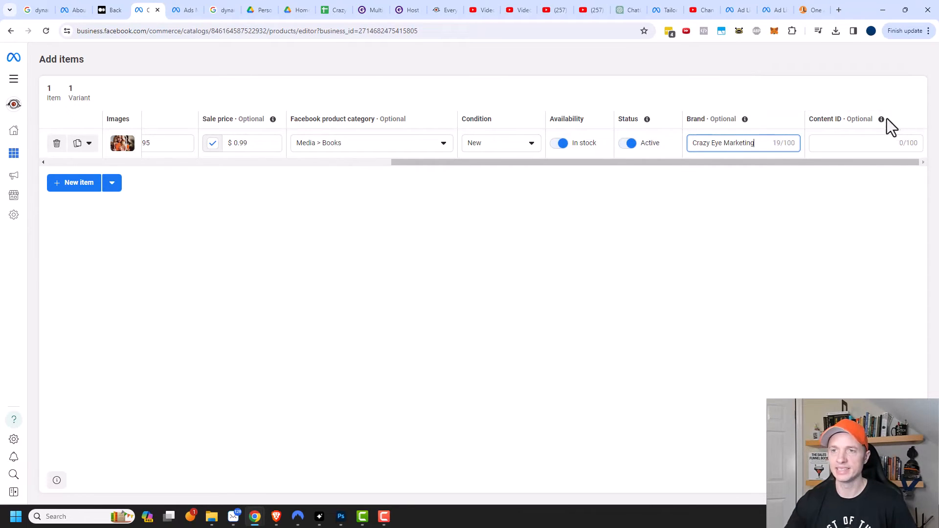
{"action": "mouse_move", "coordinate": [881, 119]}
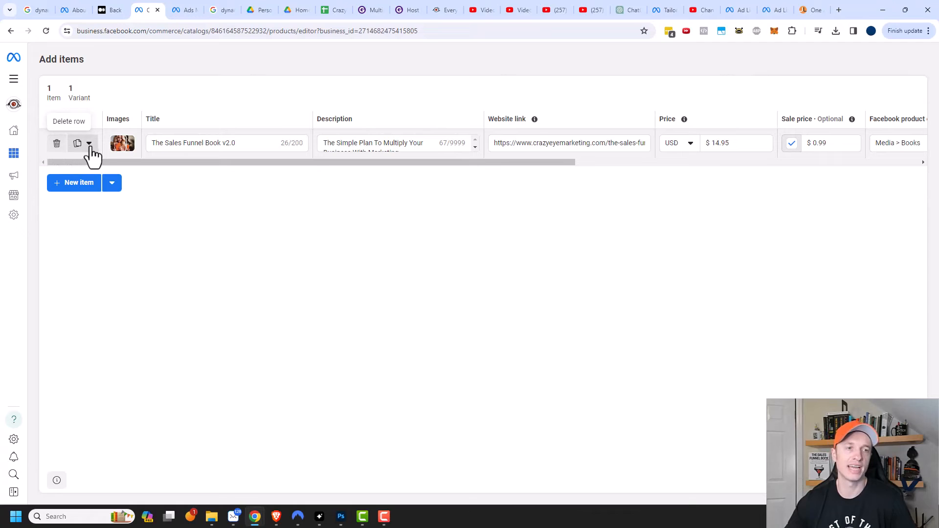
Step: Add a variant of the book row titled with '+ Audio Book'
{"action": "left_click", "coordinate": [89, 143]}
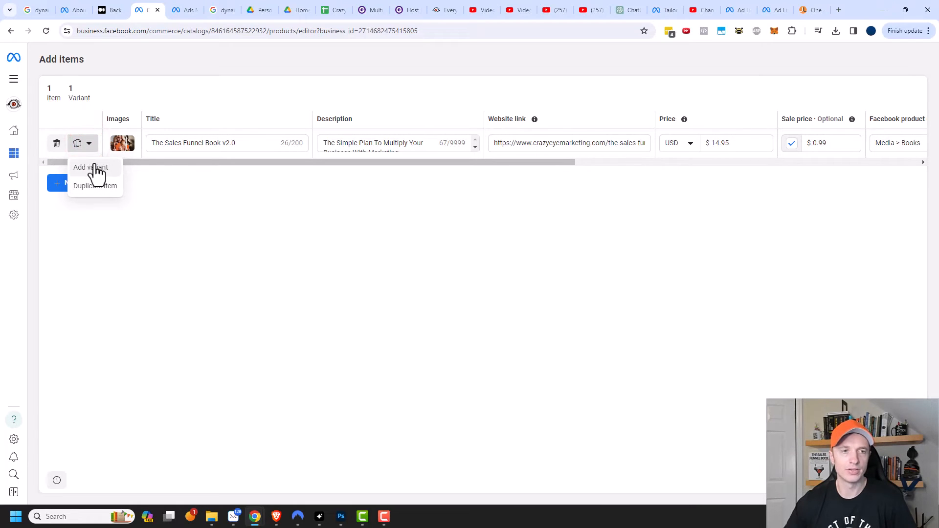
{"action": "left_click", "coordinate": [90, 167]}
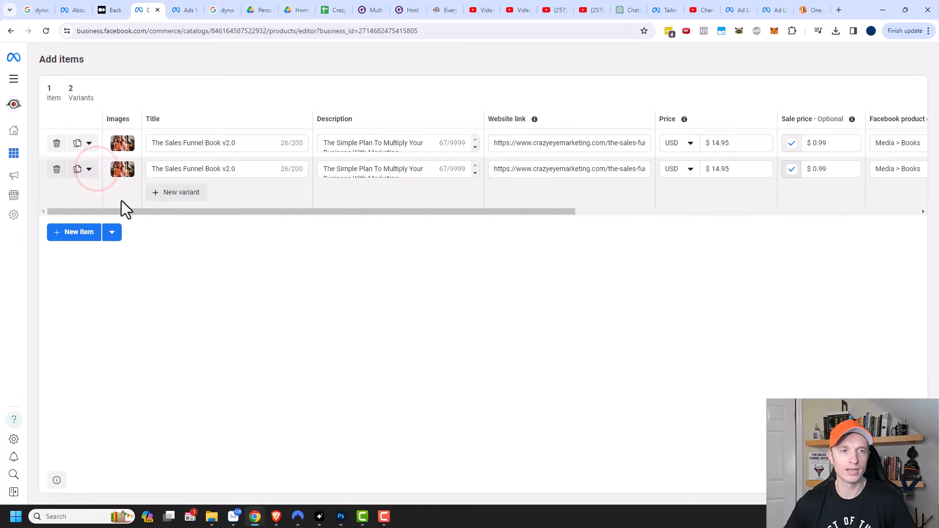
{"action": "left_click", "coordinate": [216, 168]}
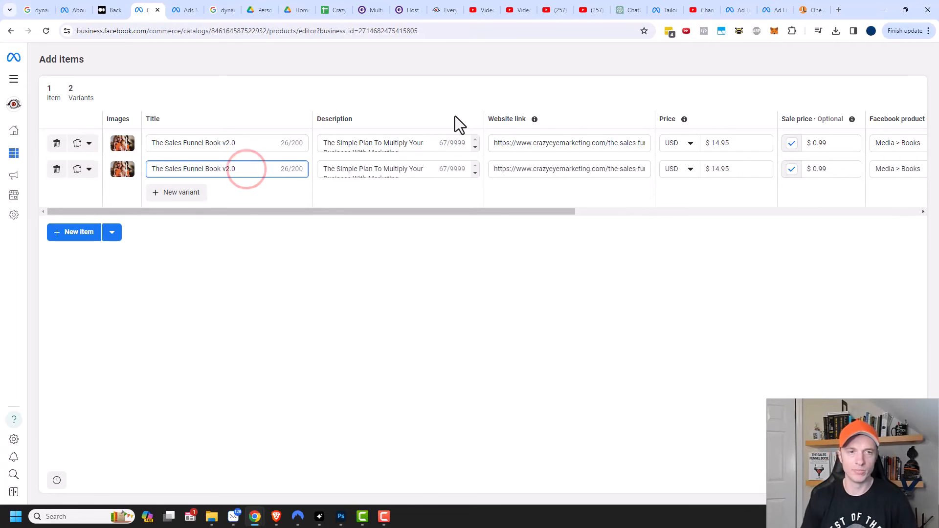
{"action": "type", "text": "+ Audio"}
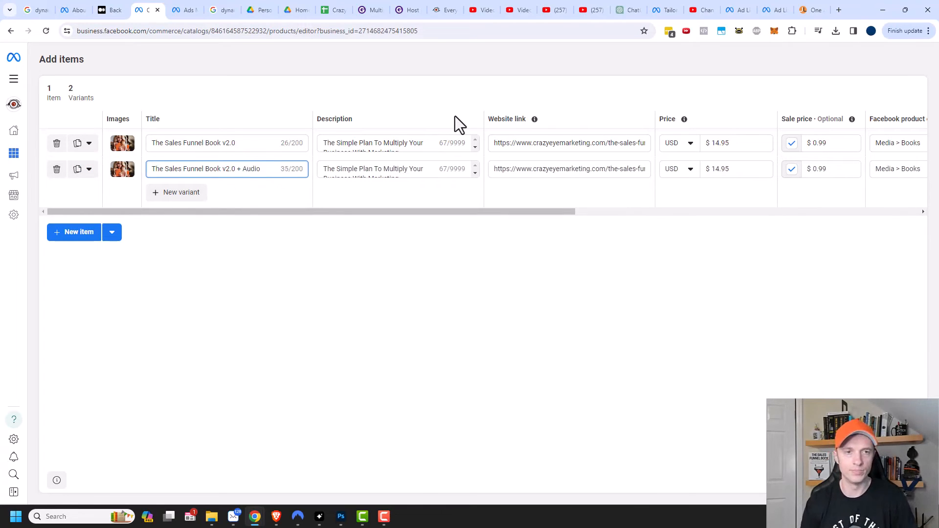
{"action": "type", "text": "Book"}
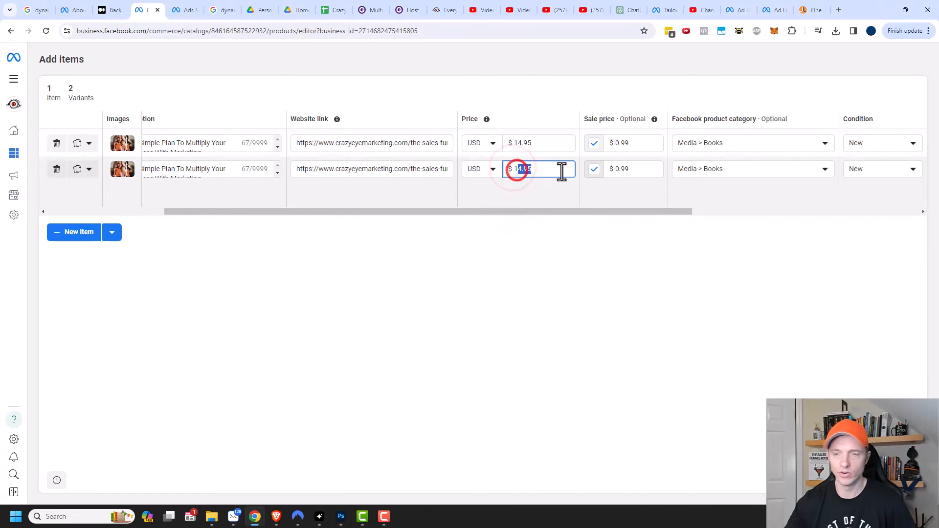
Step: Price the Audio Book variant at $24.99 with a $3.99 sale price and start a new Crazy Eye Logo item
{"action": "type", "text": "24"}
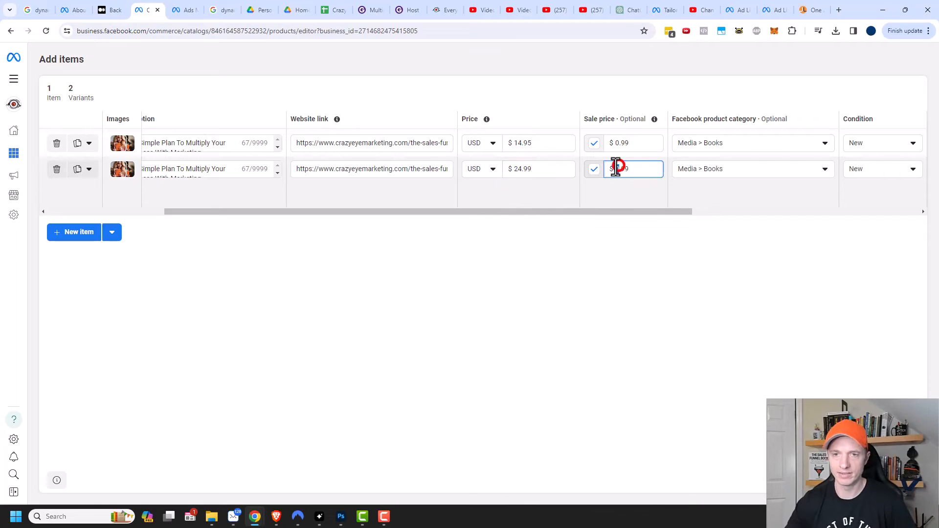
{"action": "type", "text": "34.99"}
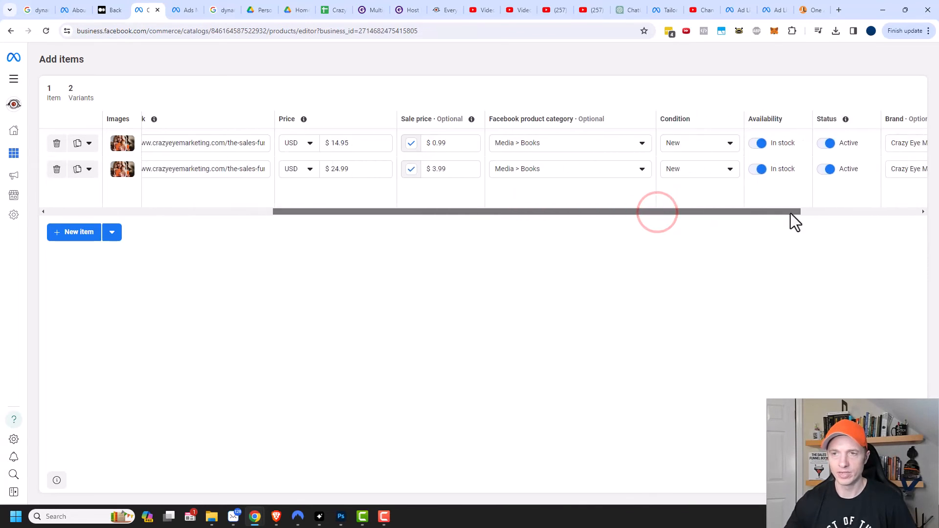
{"action": "left_click_drag", "start_coordinate": [658, 211], "coordinate": [336, 217]}
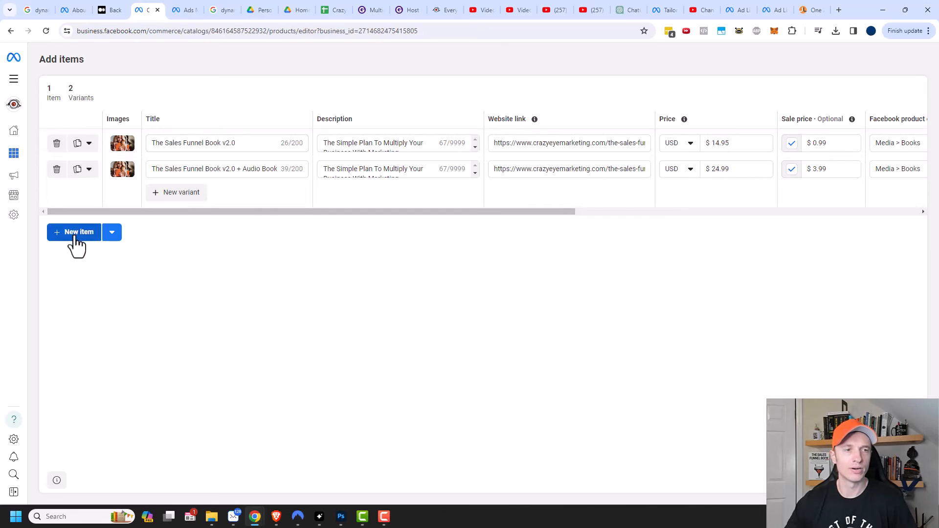
{"action": "left_click", "coordinate": [74, 232]}
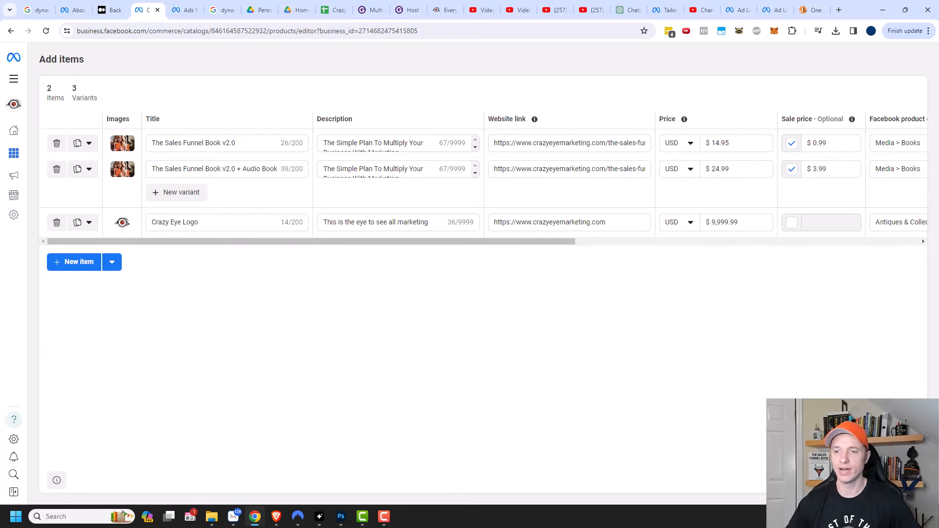
Step: Save the items and expand The Sales Funnel Book v2.0 to show its $0.99 and $3.99 variants
{"action": "left_click", "coordinate": [905, 30]}
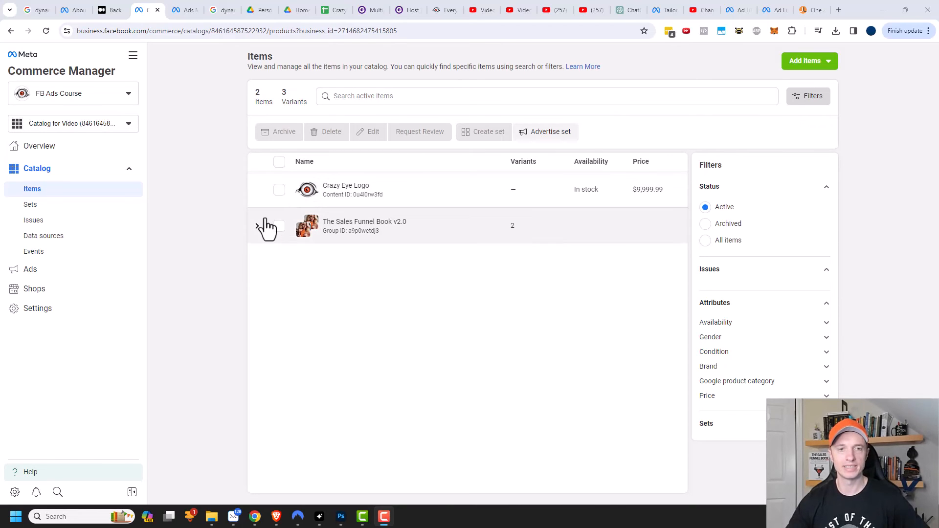
{"action": "left_click", "coordinate": [258, 228]}
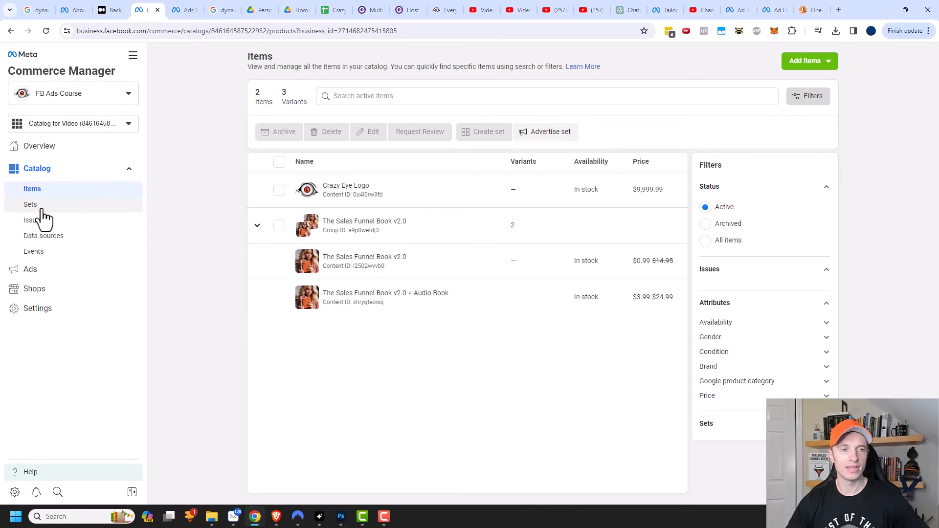
Step: View the All products set (2 items), then the Issues page reporting no errors
{"action": "left_click", "coordinate": [30, 204]}
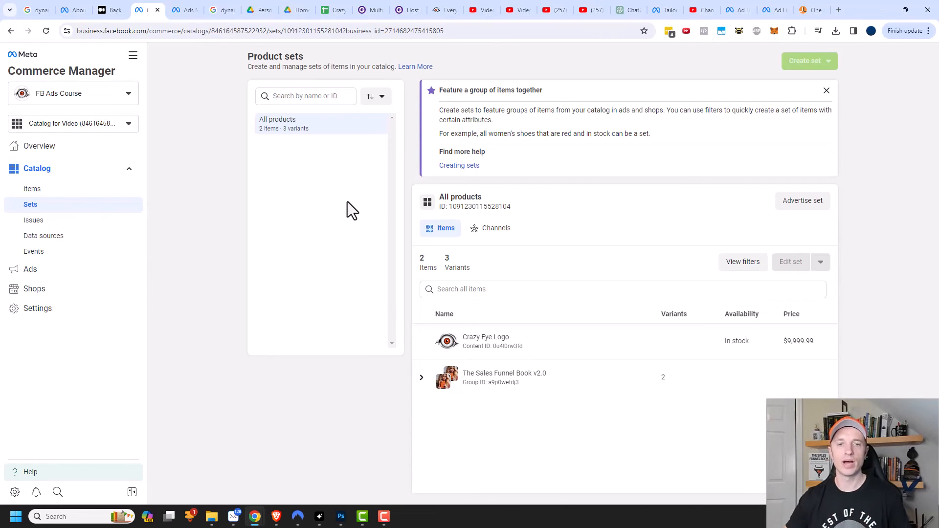
{"action": "mouse_move", "coordinate": [767, 71]}
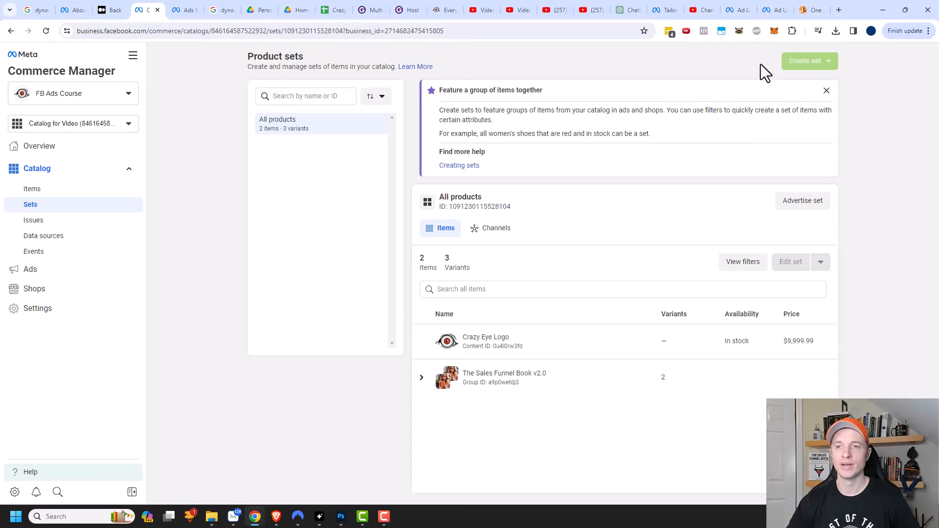
{"action": "mouse_move", "coordinate": [516, 215]}
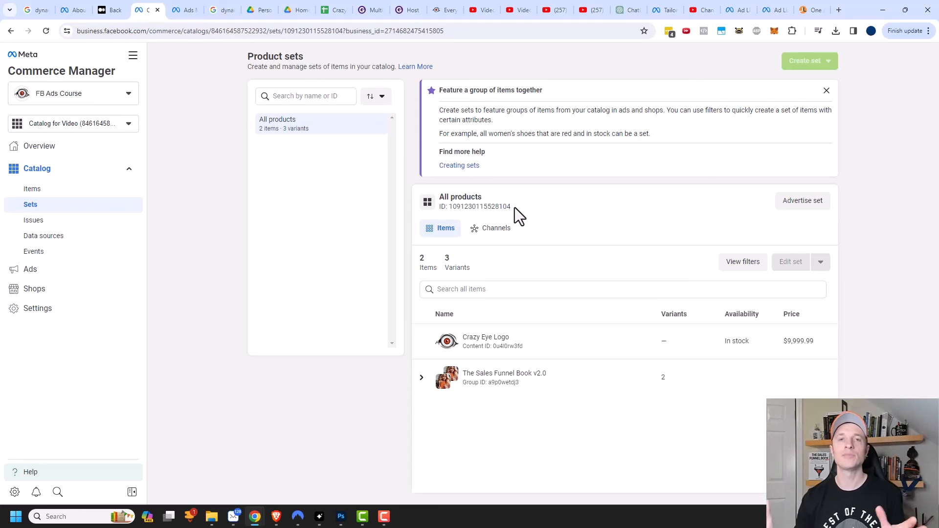
{"action": "mouse_move", "coordinate": [470, 349]}
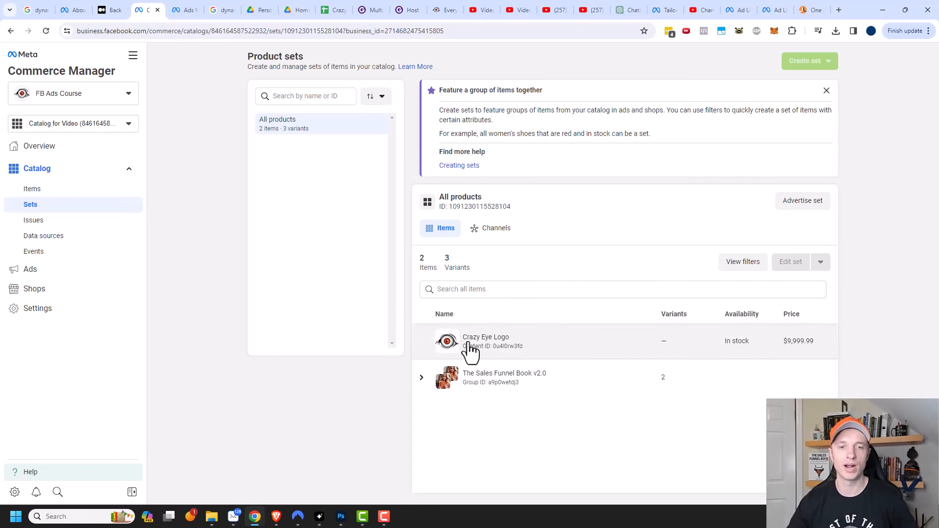
{"action": "left_click", "coordinate": [34, 220]}
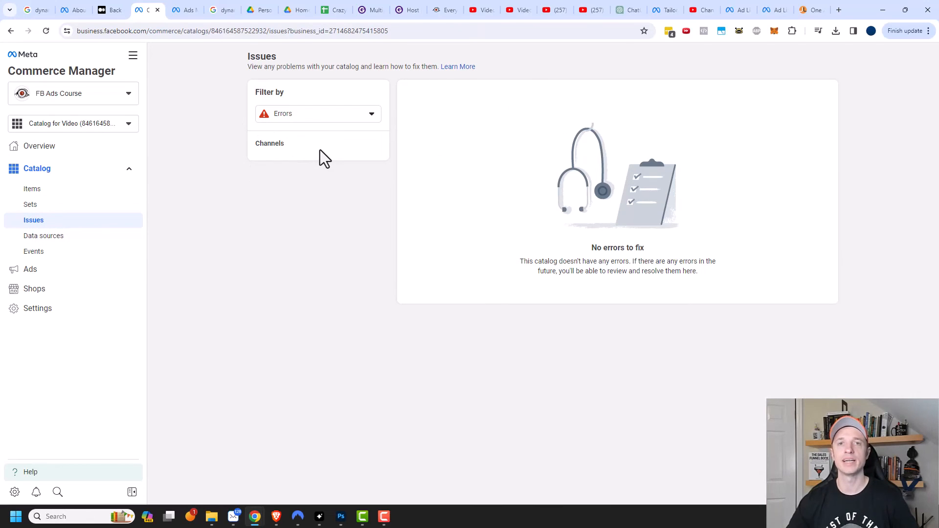
{"action": "left_click", "coordinate": [43, 236]}
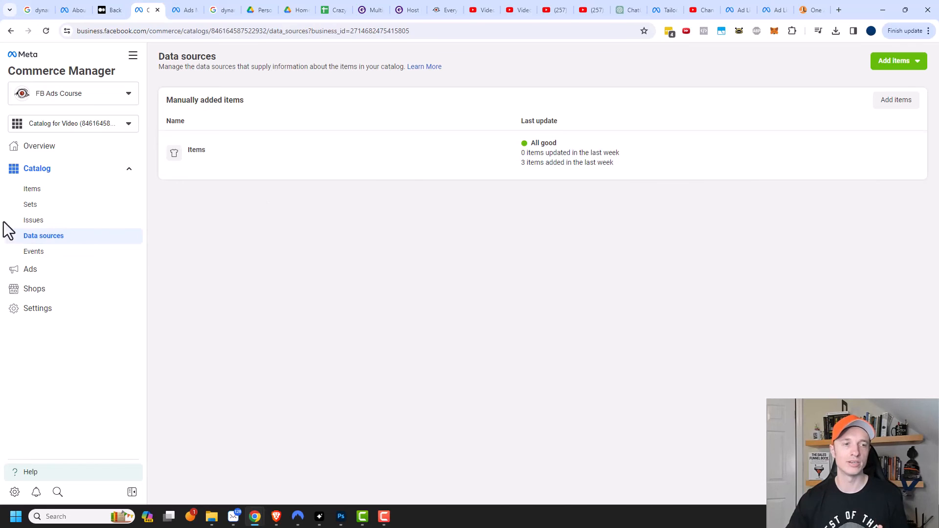
{"action": "left_click", "coordinate": [33, 221]}
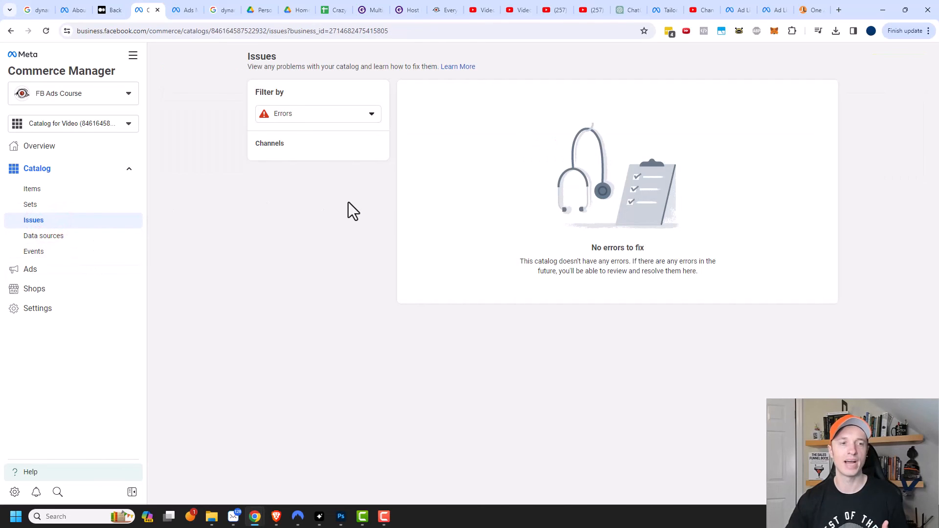
Step: Connect the CEM Training pixel for product tracking via Events, then view the Ads checklist
{"action": "left_click", "coordinate": [33, 252]}
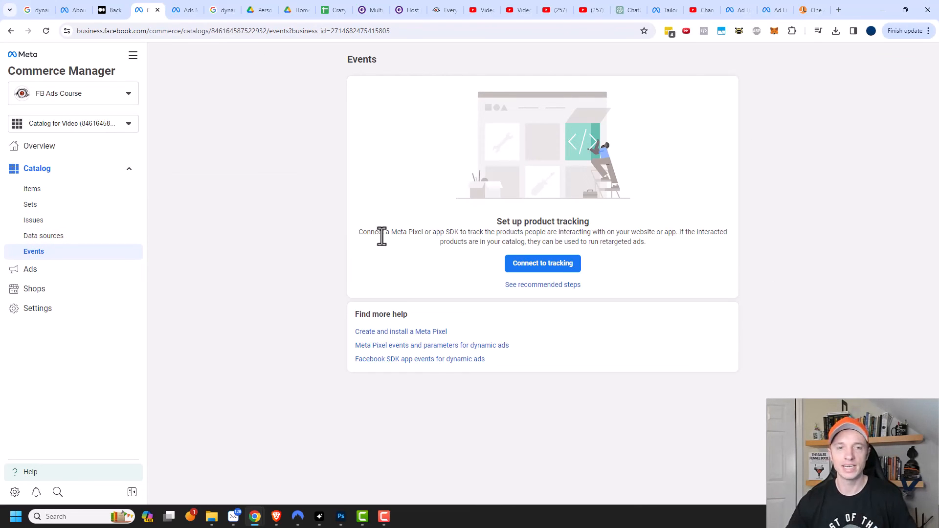
{"action": "mouse_move", "coordinate": [472, 242]}
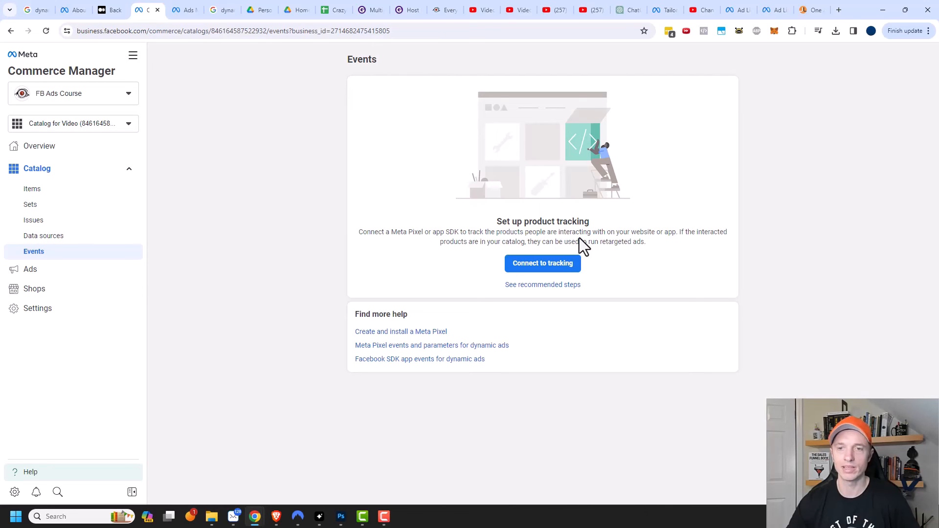
{"action": "mouse_move", "coordinate": [474, 259]}
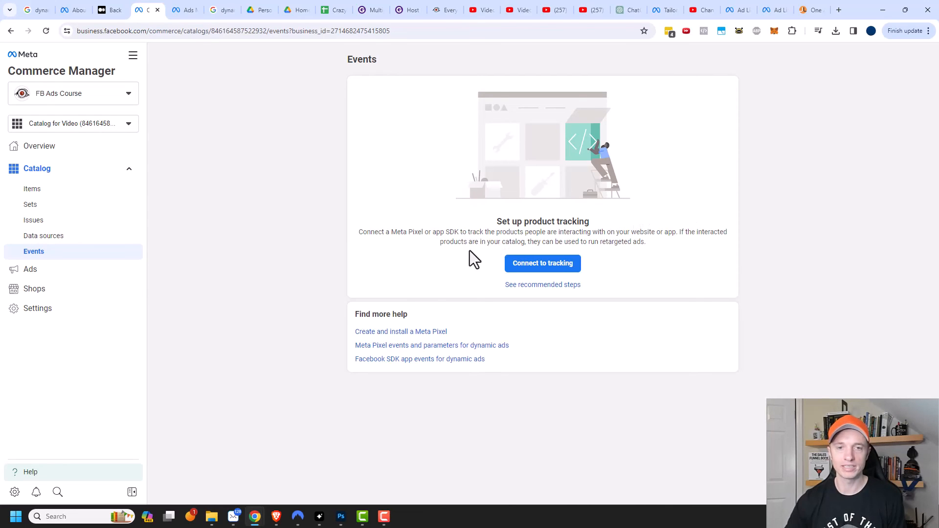
{"action": "mouse_move", "coordinate": [644, 246]}
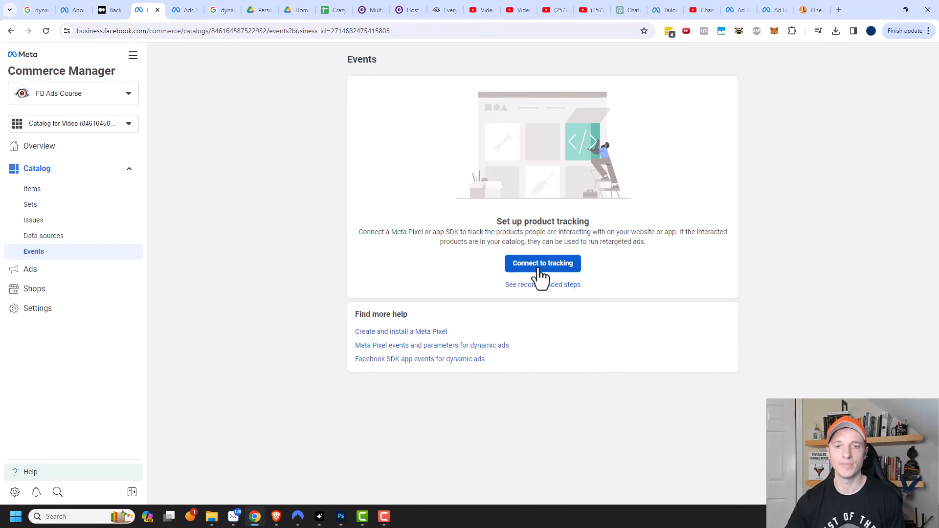
{"action": "left_click", "coordinate": [543, 263]}
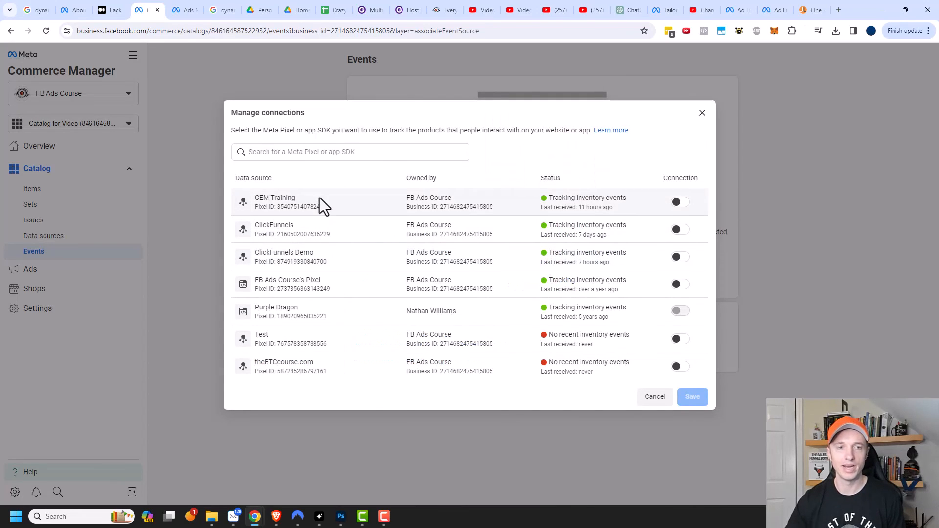
{"action": "mouse_move", "coordinate": [327, 221]}
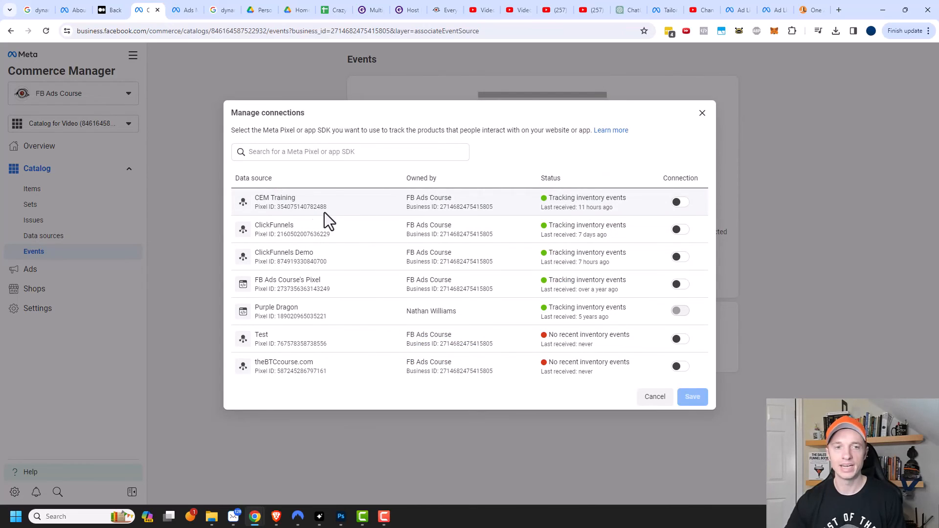
{"action": "left_click", "coordinate": [679, 202]}
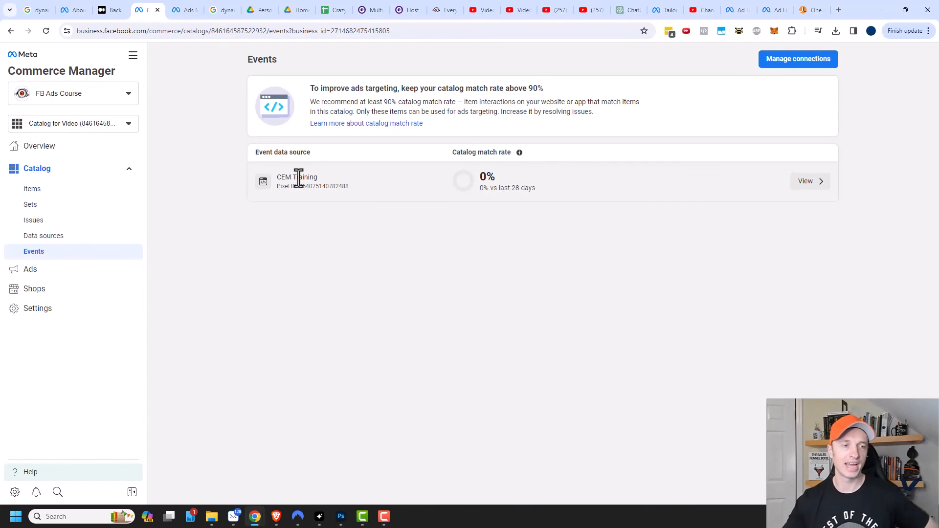
{"action": "left_click", "coordinate": [30, 269]}
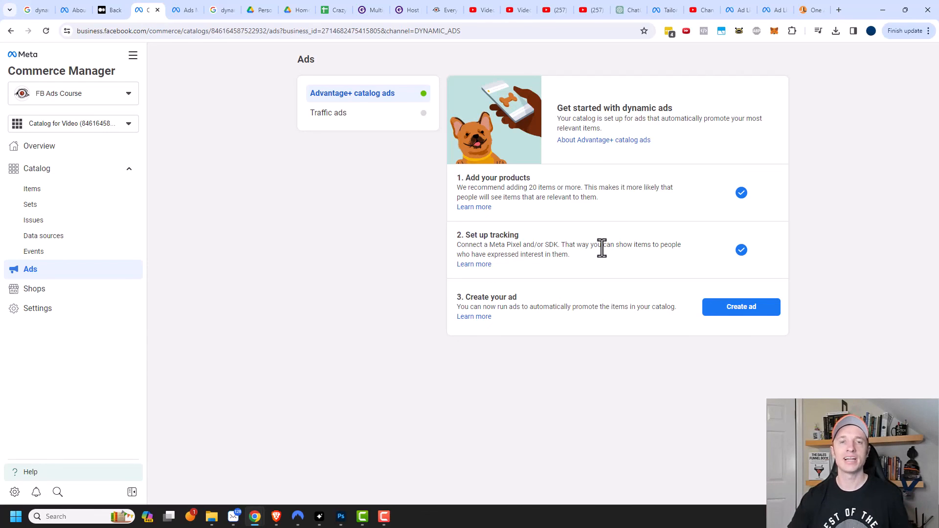
Step: View the Shops page inviting you to start selling with Shops
{"action": "left_click", "coordinate": [34, 289]}
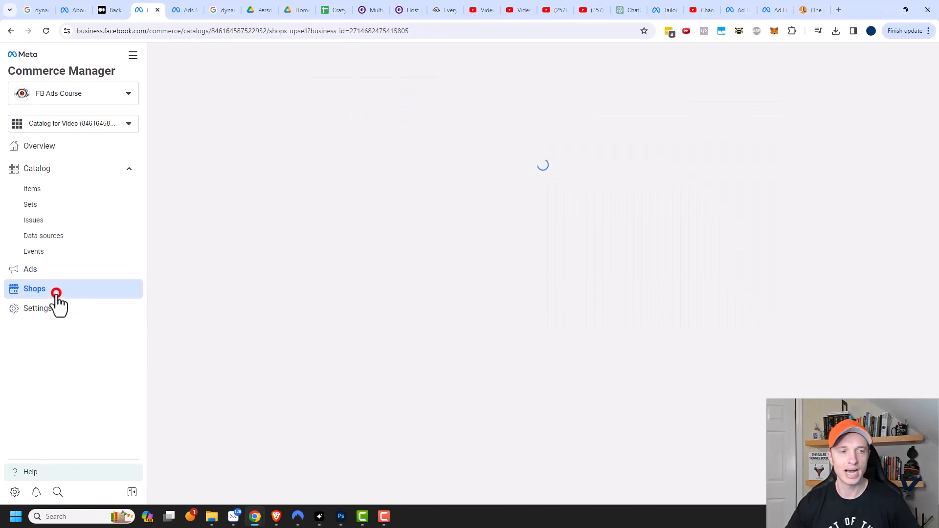
{"action": "left_click", "coordinate": [34, 288]}
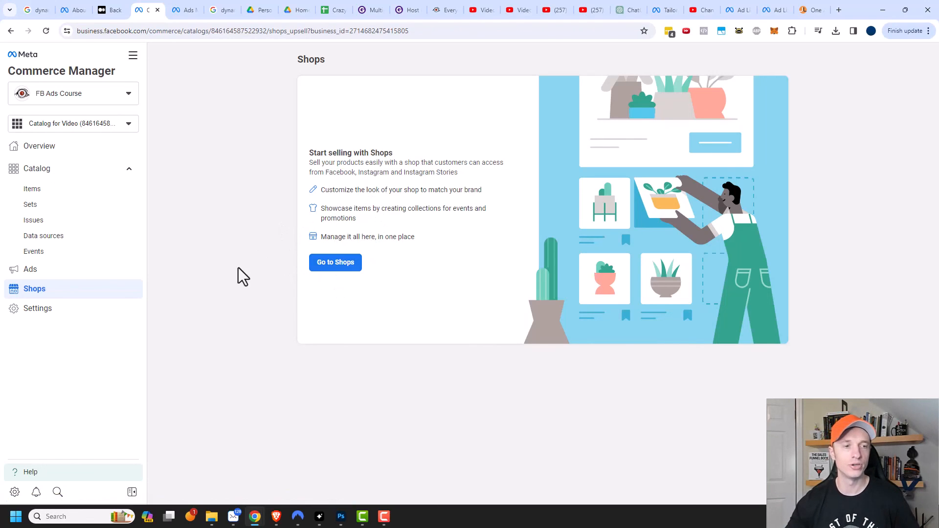
Step: View Settings > Catalog > Business assets listing the CEM Training ad account and pixel
{"action": "left_click", "coordinate": [39, 308]}
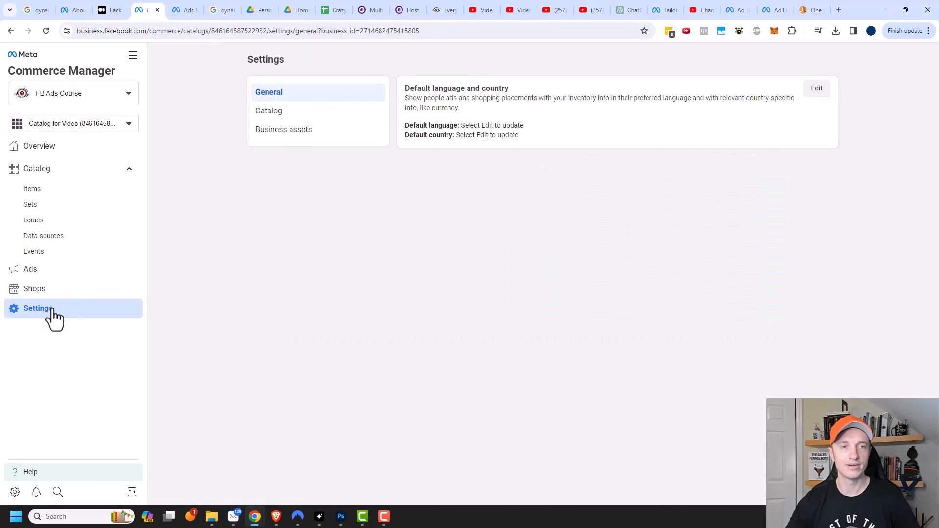
{"action": "mouse_move", "coordinate": [386, 144]}
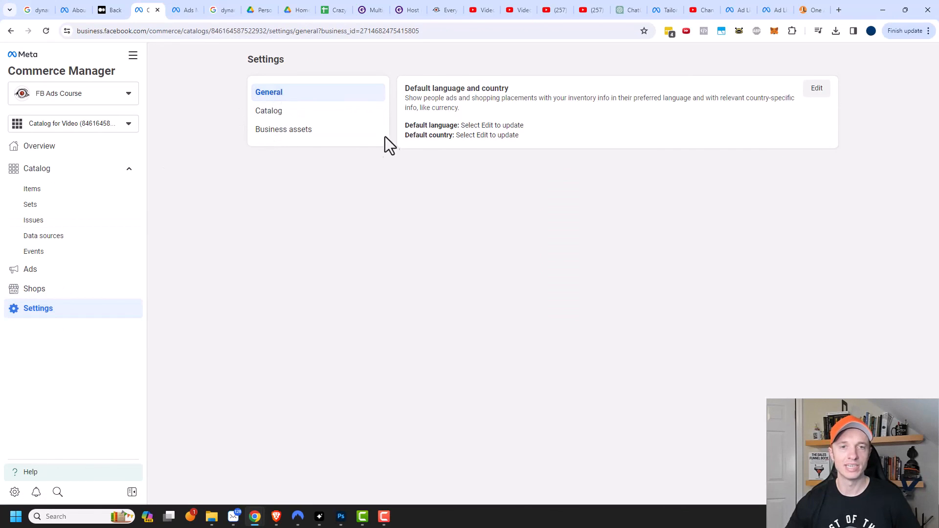
{"action": "left_click", "coordinate": [268, 110]}
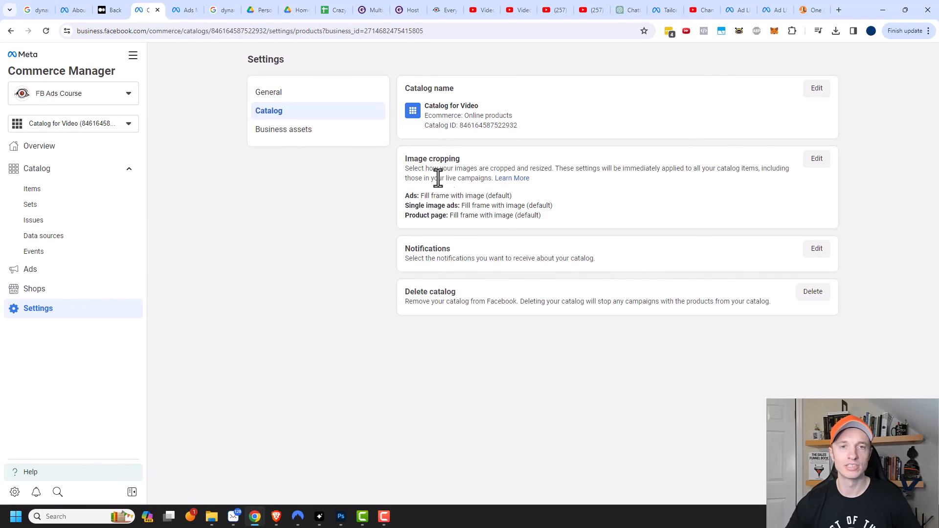
{"action": "mouse_move", "coordinate": [316, 161]}
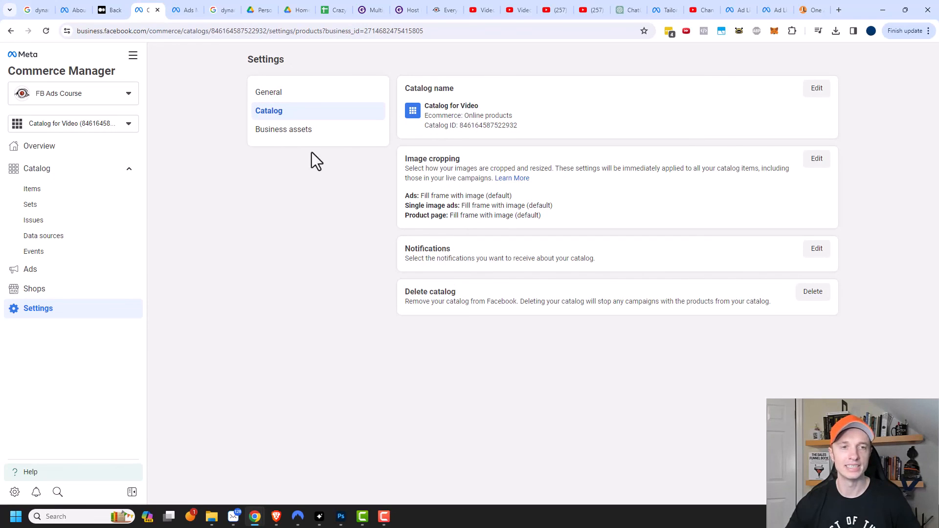
{"action": "left_click", "coordinate": [284, 129]}
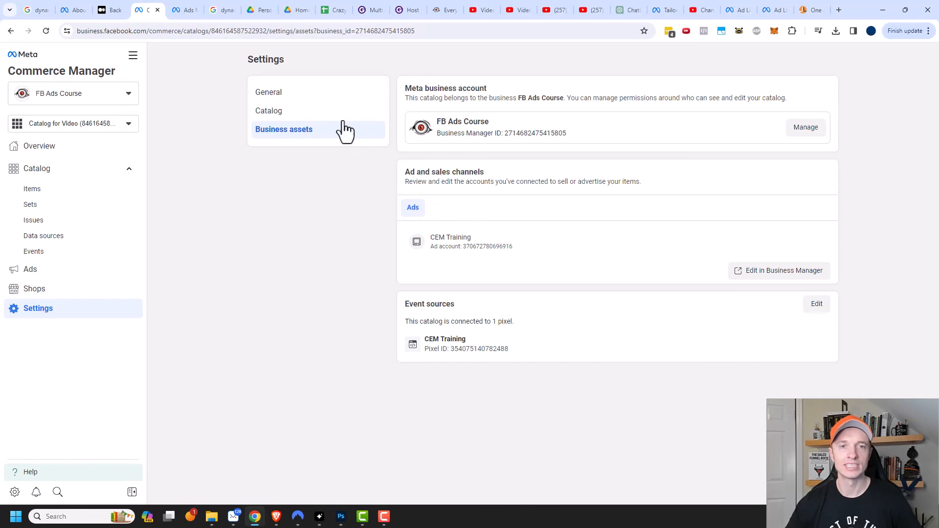
{"action": "mouse_move", "coordinate": [435, 192]}
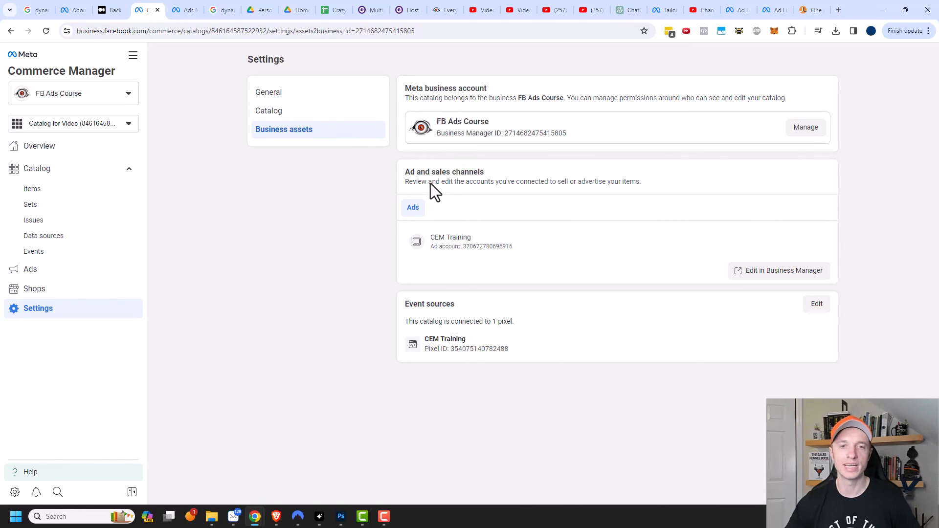
{"action": "mouse_move", "coordinate": [353, 198]}
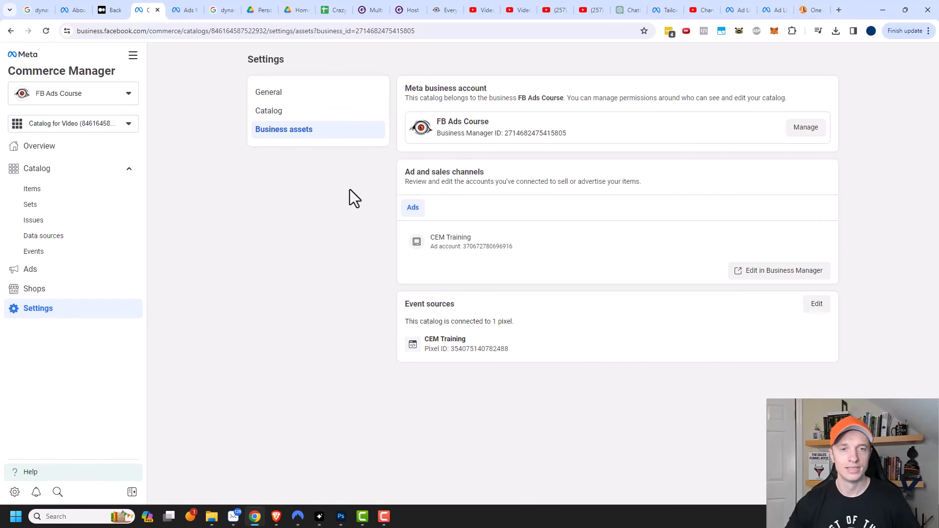